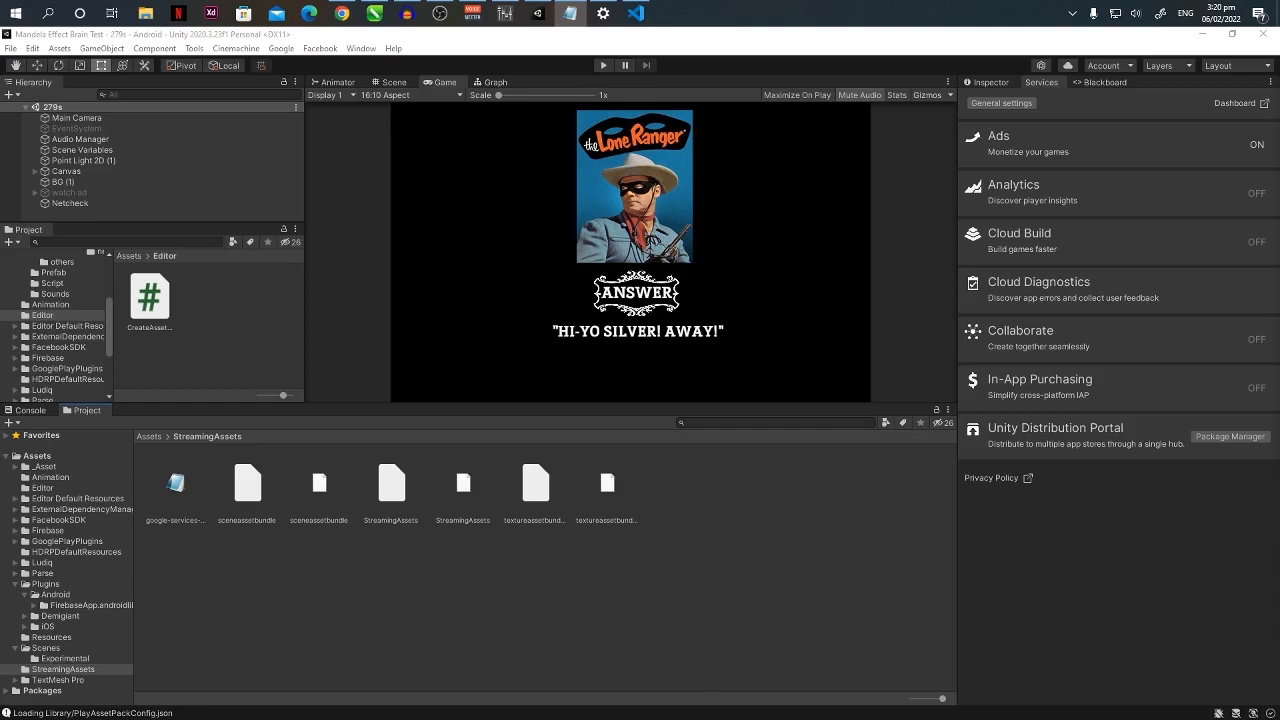
mouse_move(540, 316)
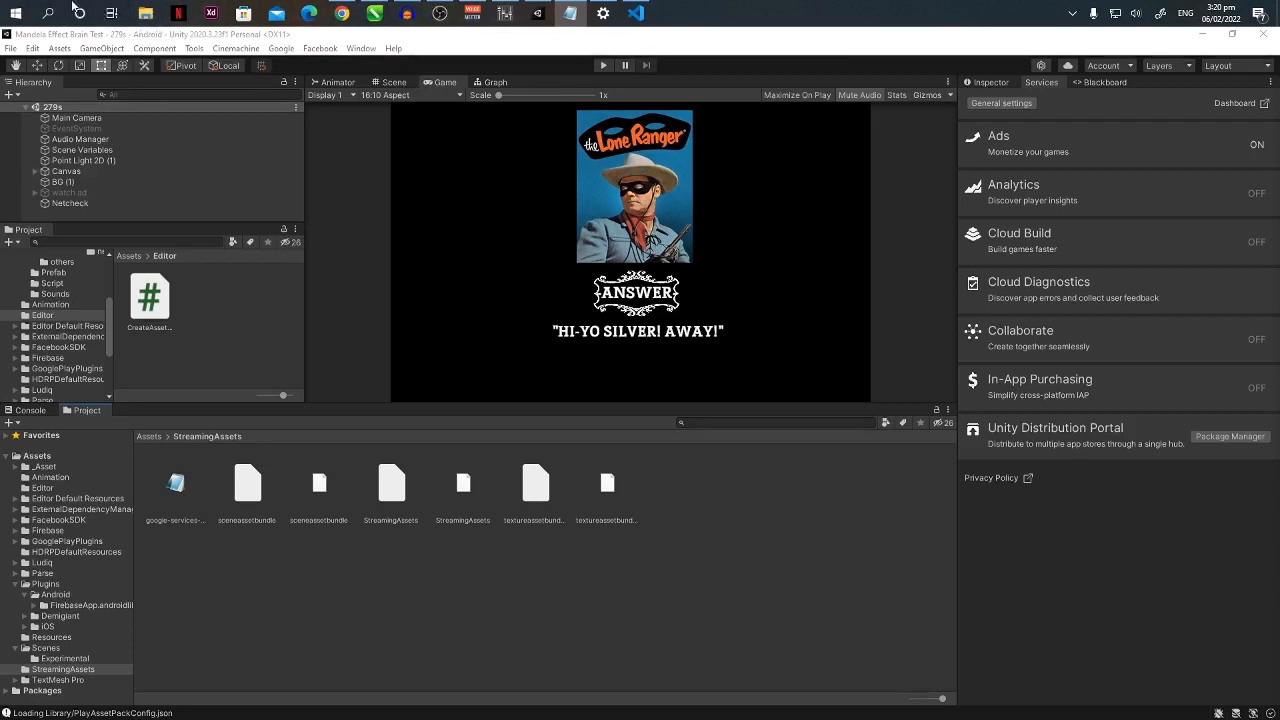
mouse_move(512, 210)
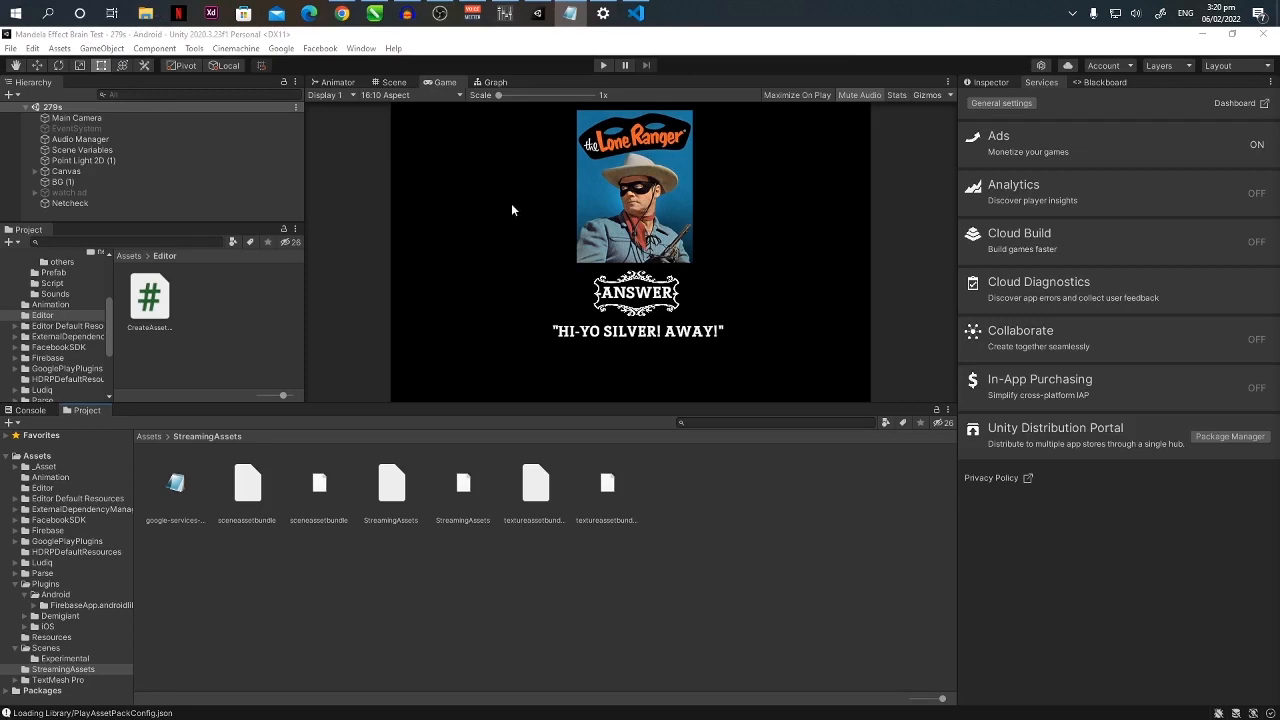
mouse_move(16, 52)
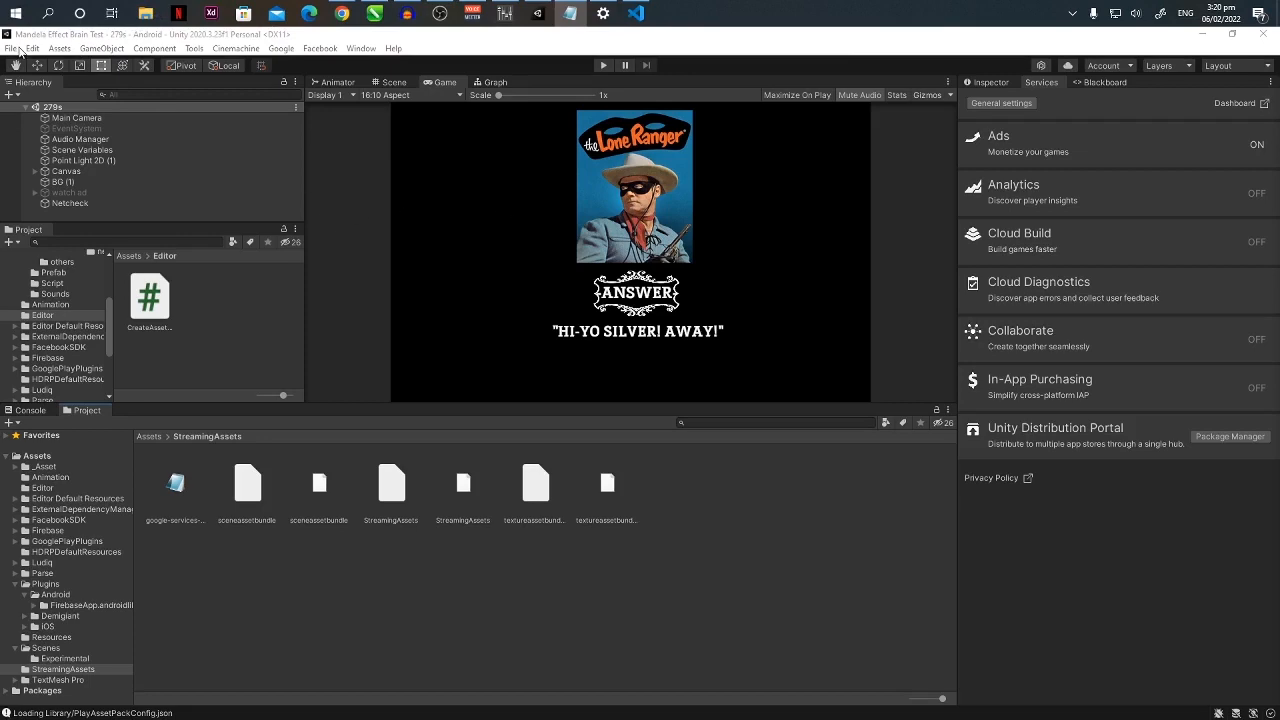
Import the Play Asset Delivery 1.7.0 custom package from disk into the project
left_click(60, 48)
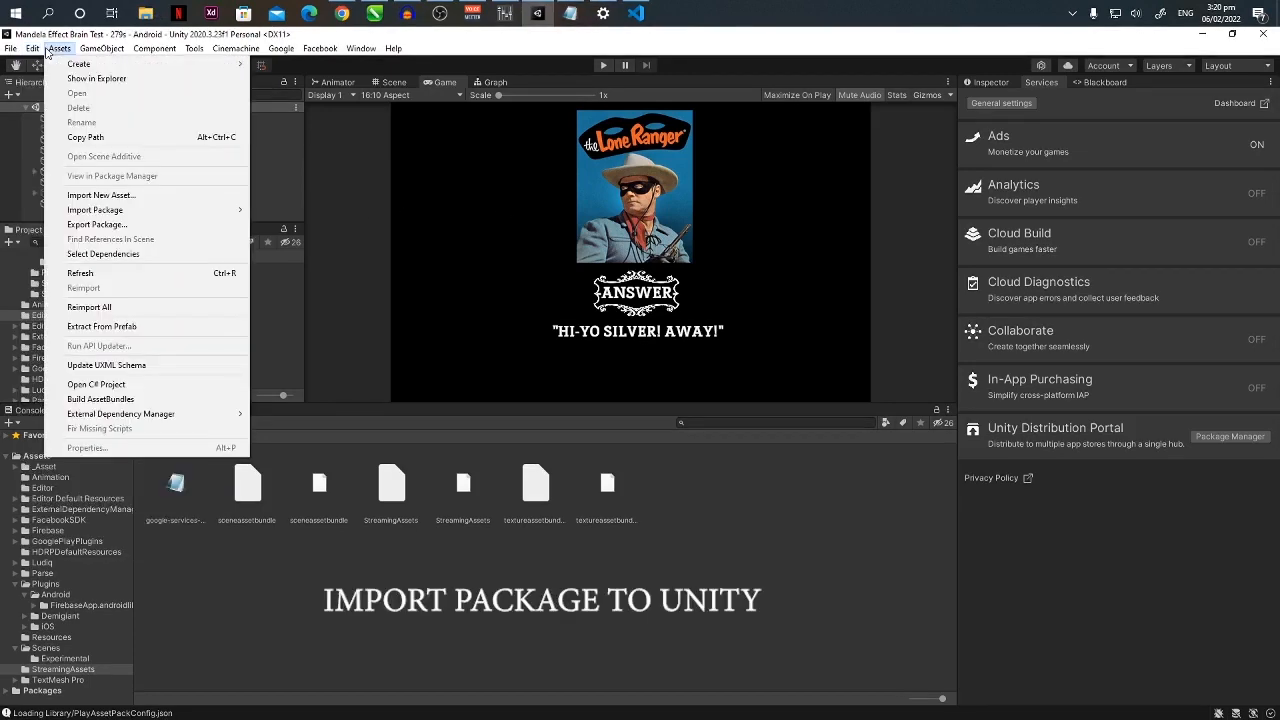
mouse_move(180, 176)
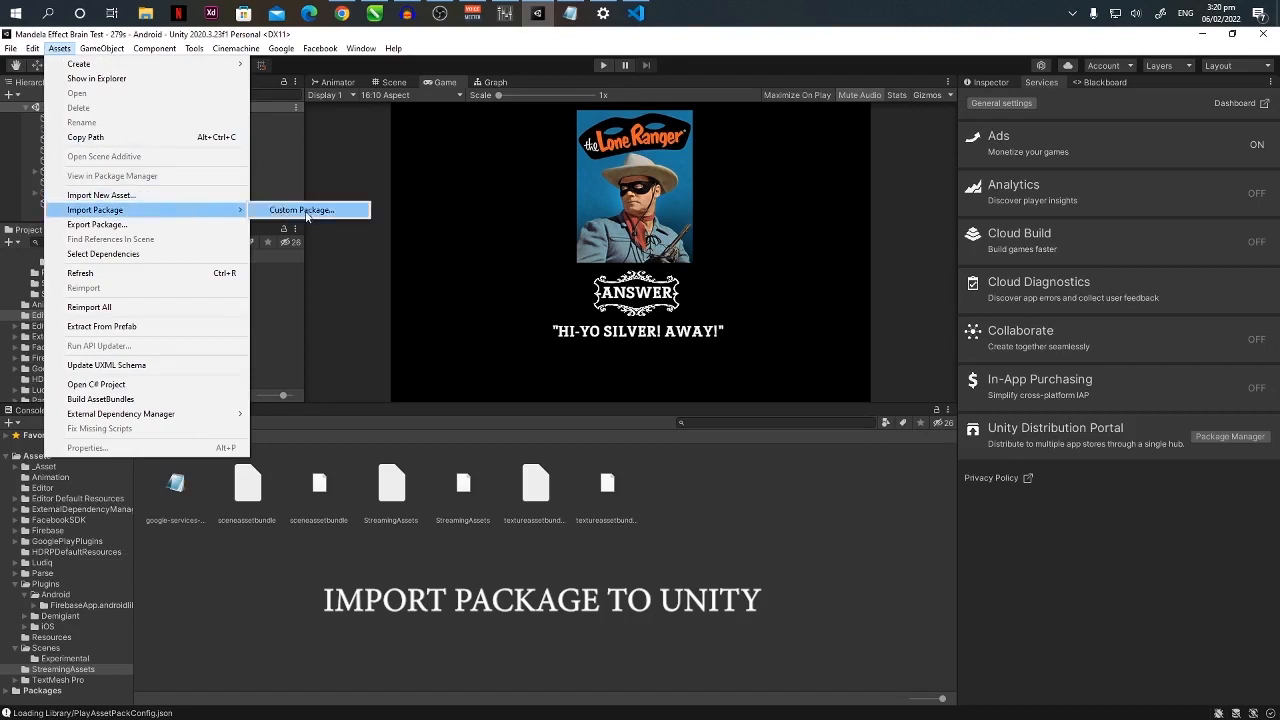
left_click(300, 210)
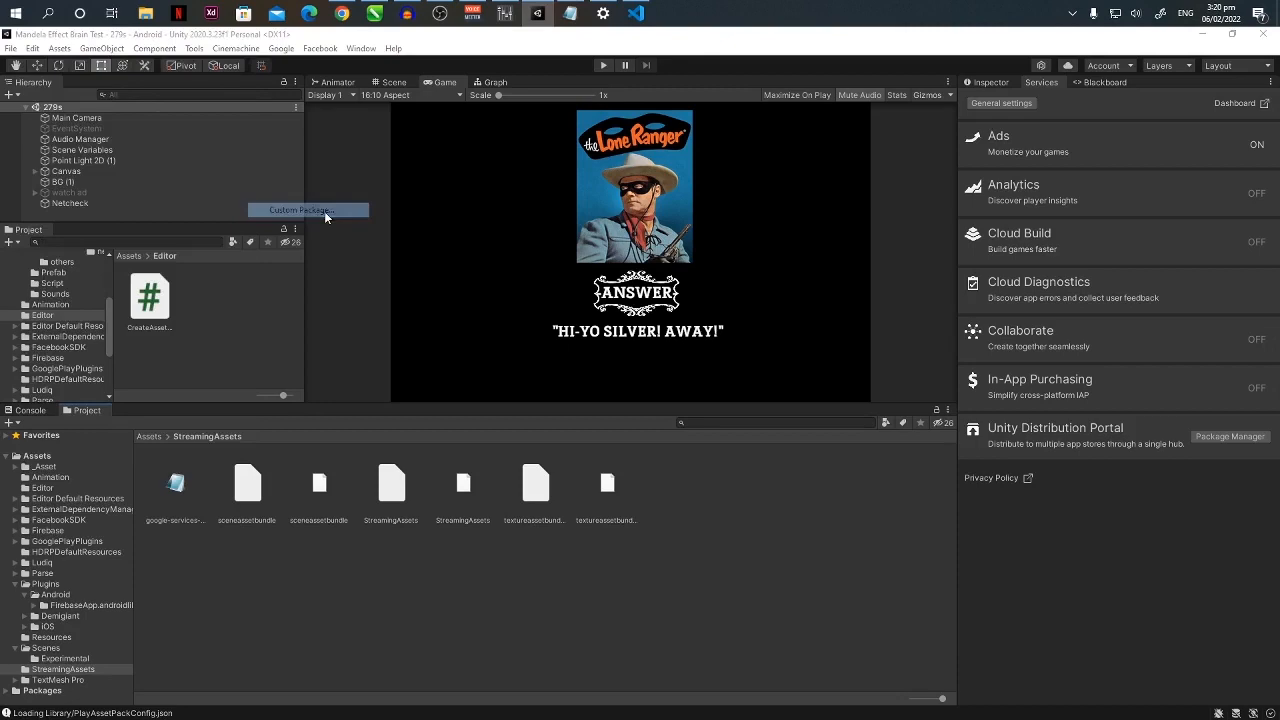
left_click(308, 210)
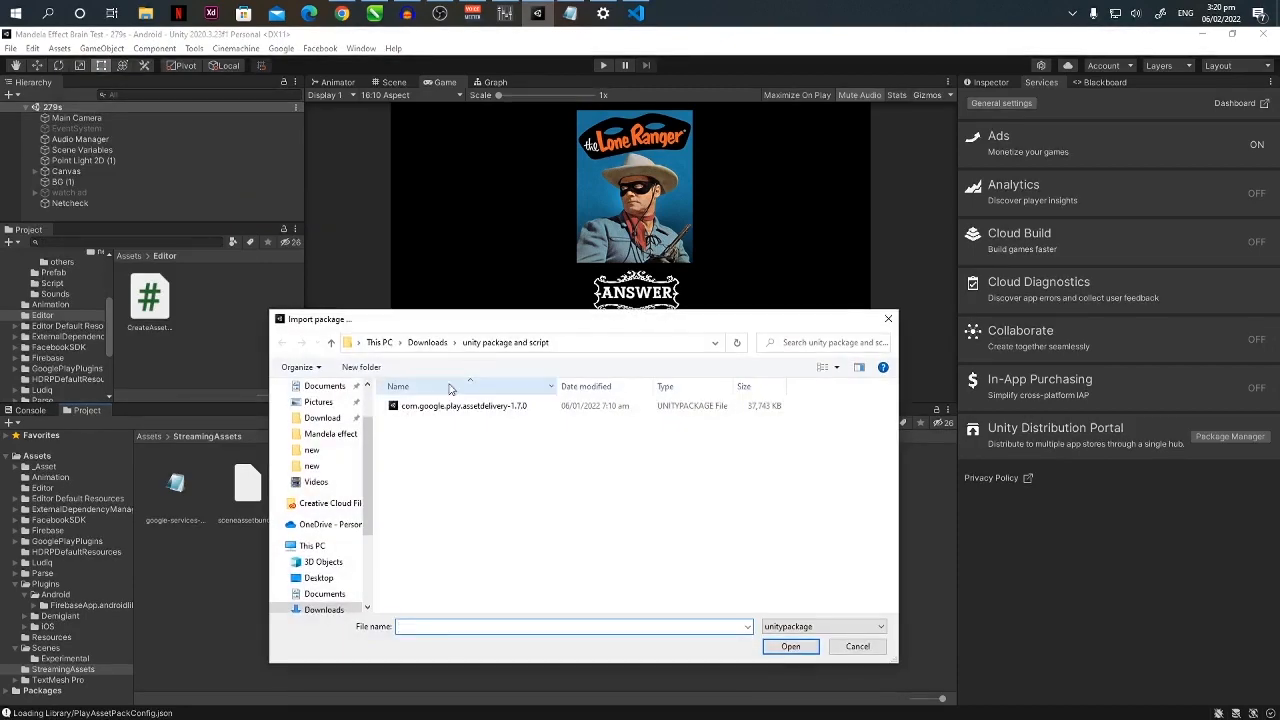
left_click(464, 404)
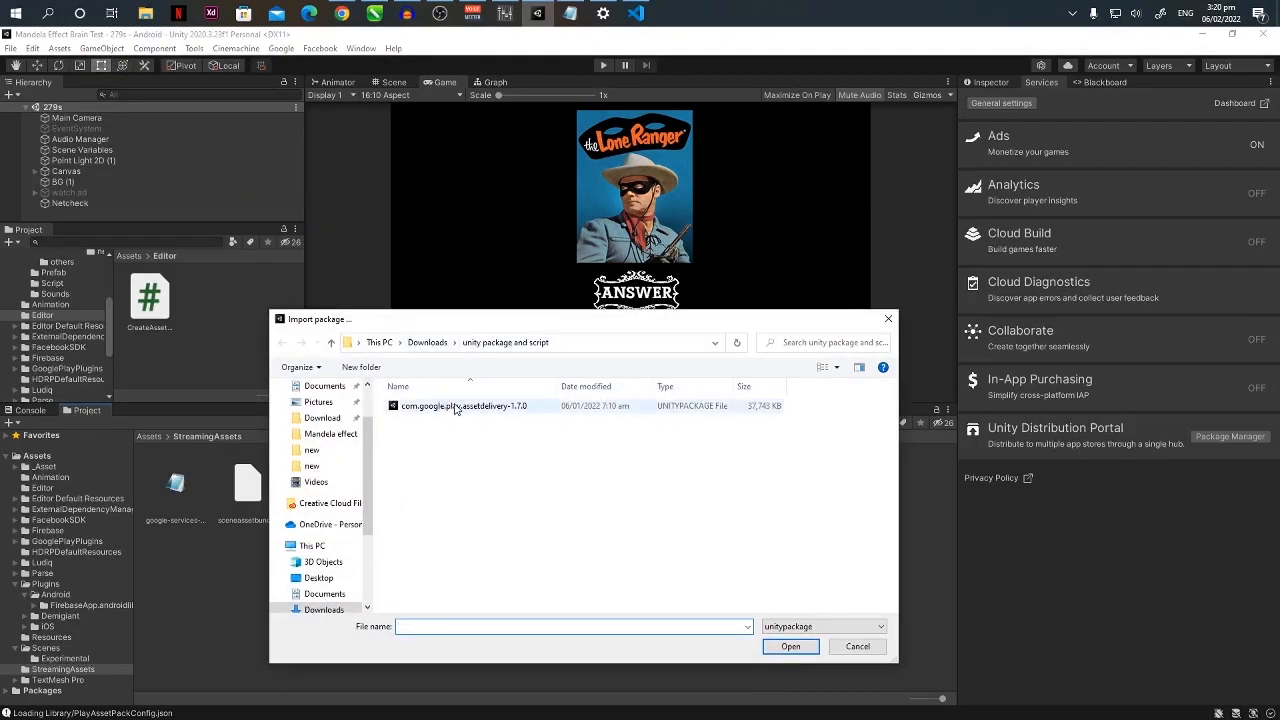
mouse_move(464, 404)
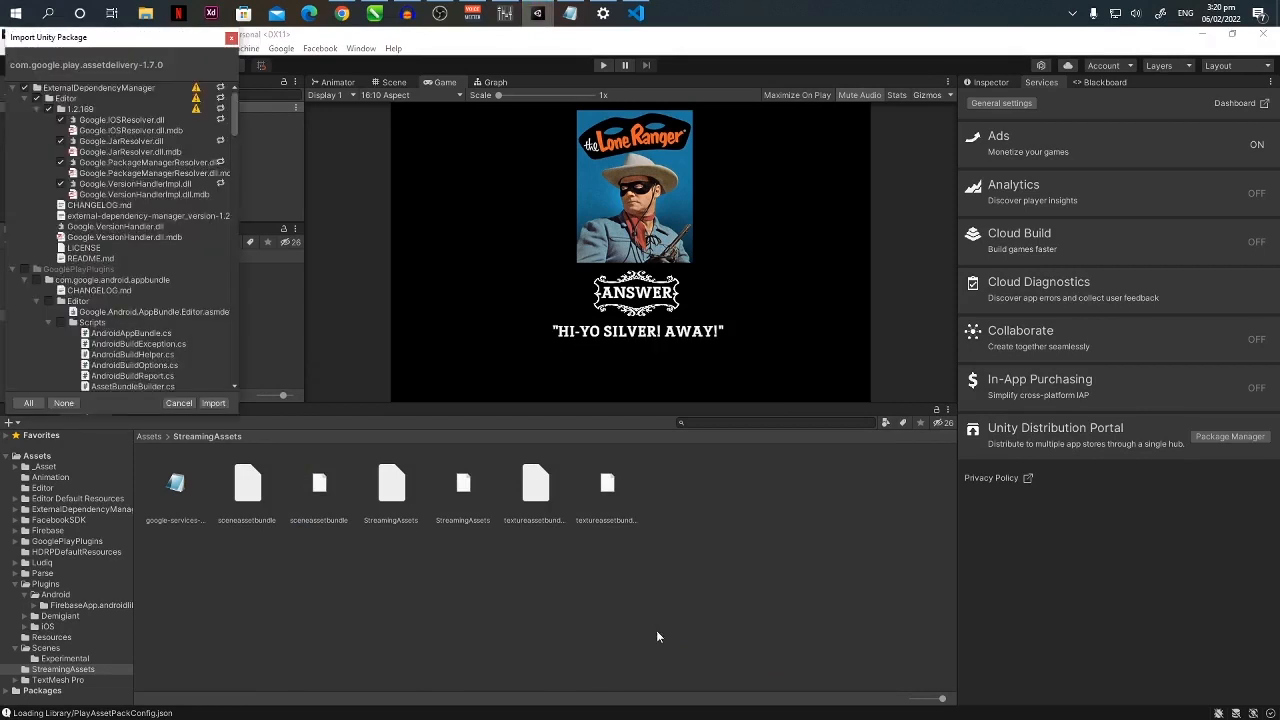
mouse_move(232, 416)
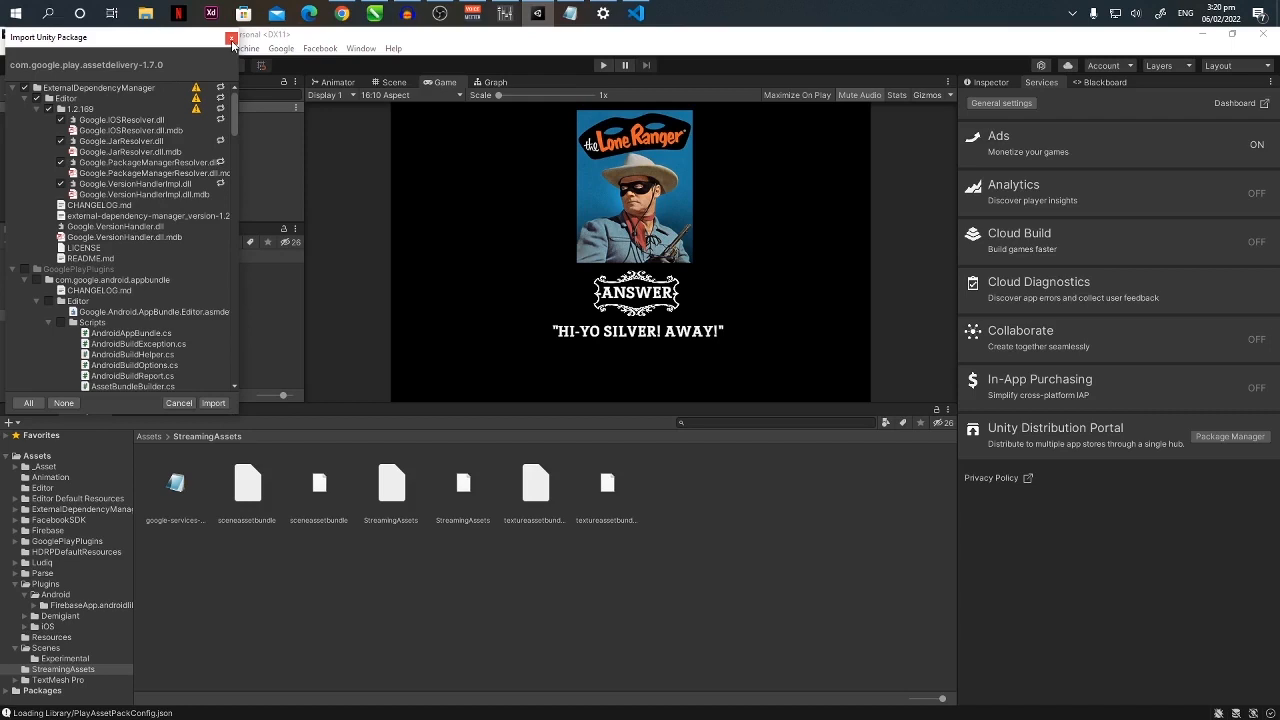
left_click(232, 36)
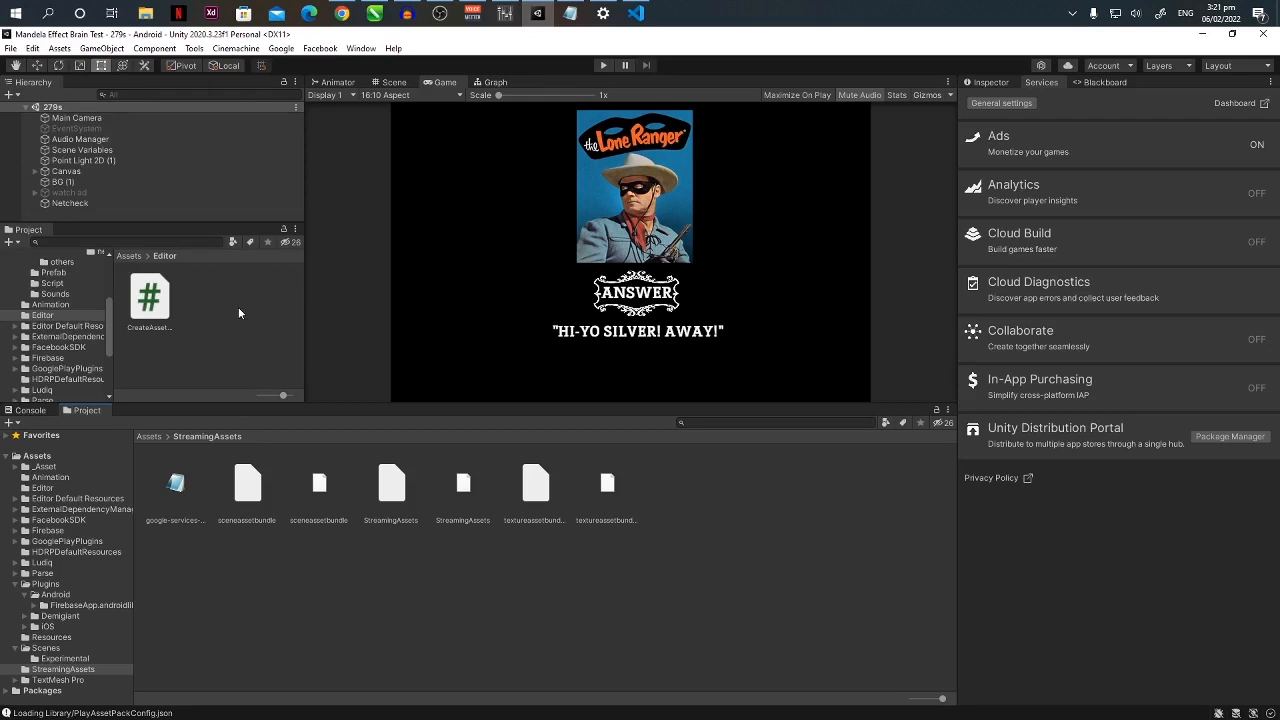
mouse_move(84, 442)
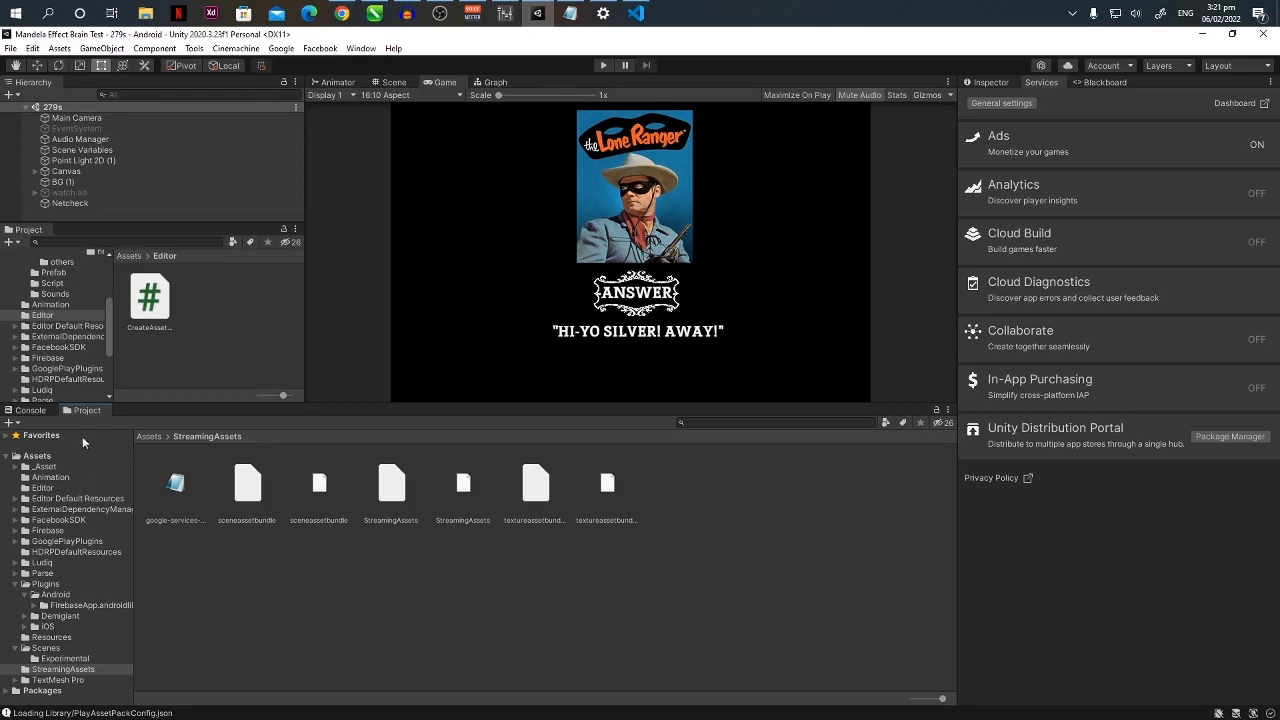
Create an Editor folder under Assets and show it with the CreateAssetBundles script
left_click(38, 456)
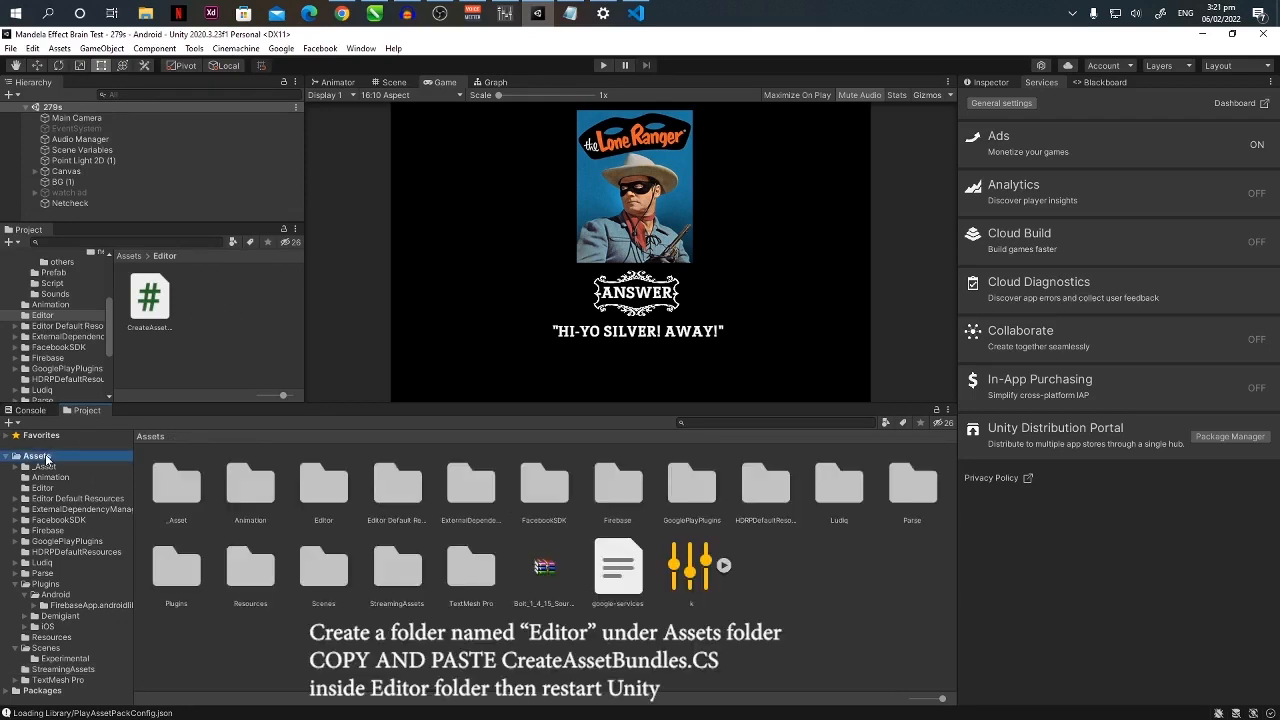
right_click(40, 456)
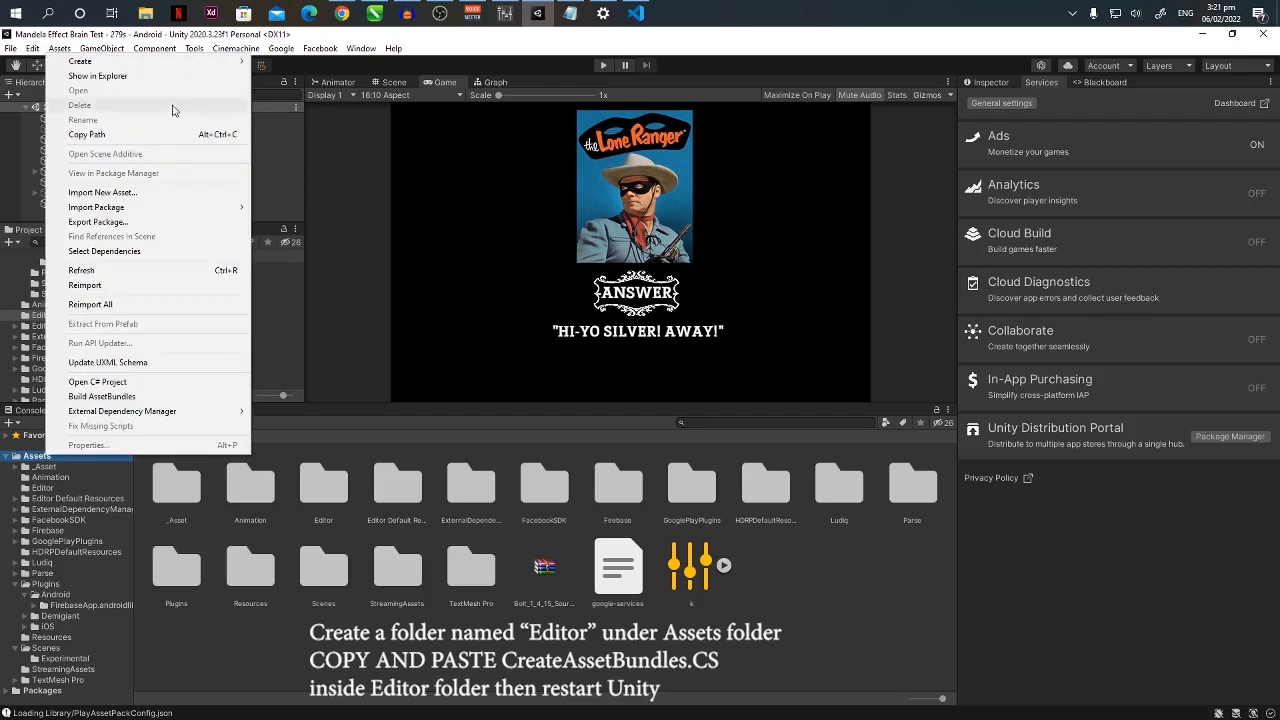
mouse_move(80, 60)
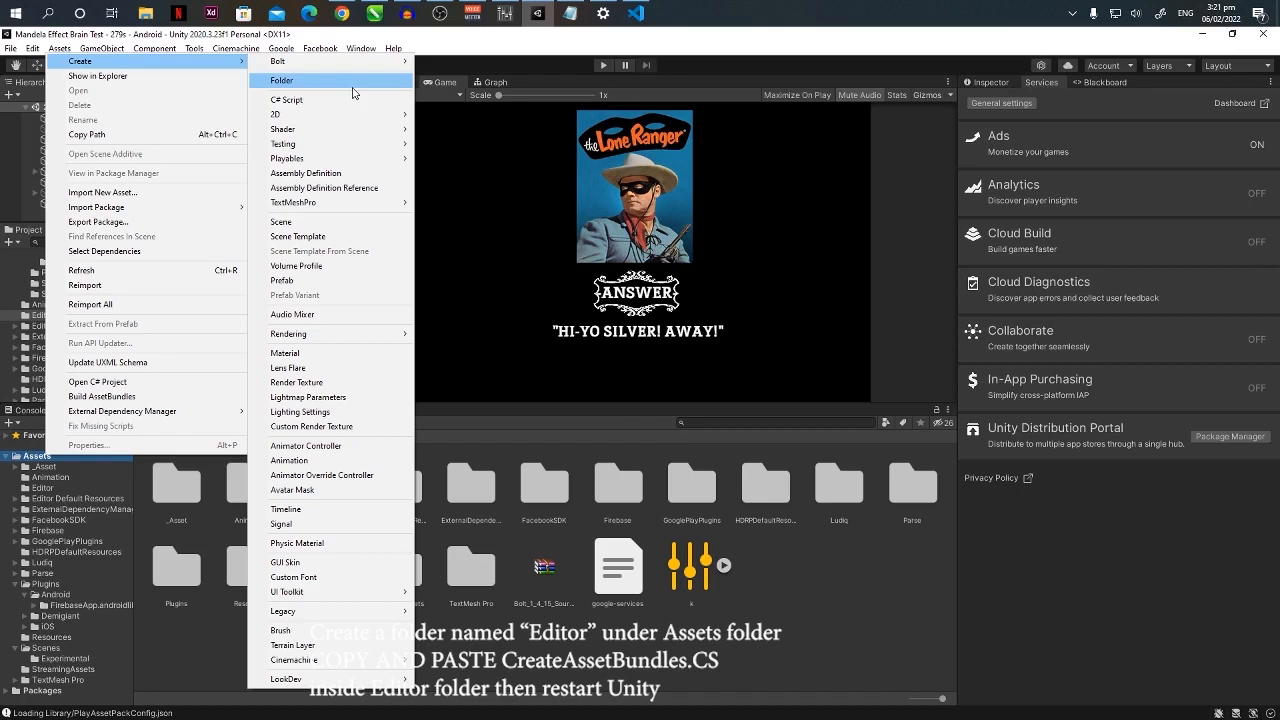
left_click(284, 80)
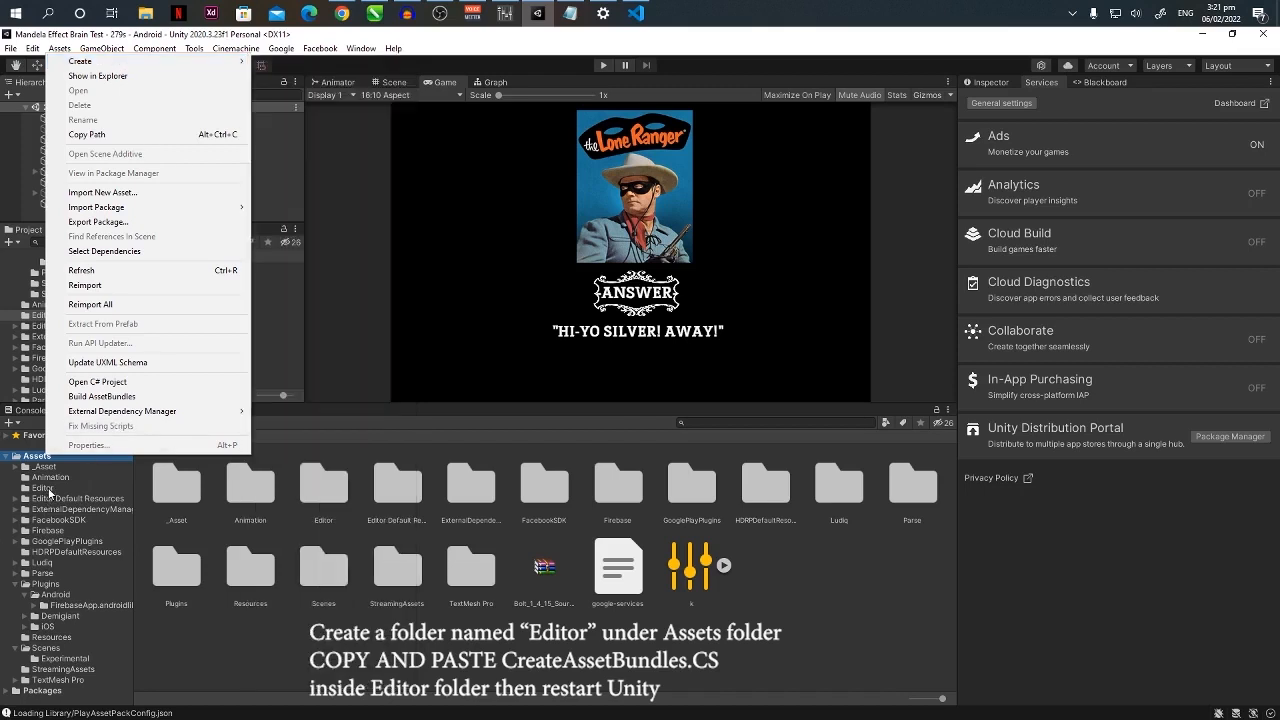
left_click(42, 488)
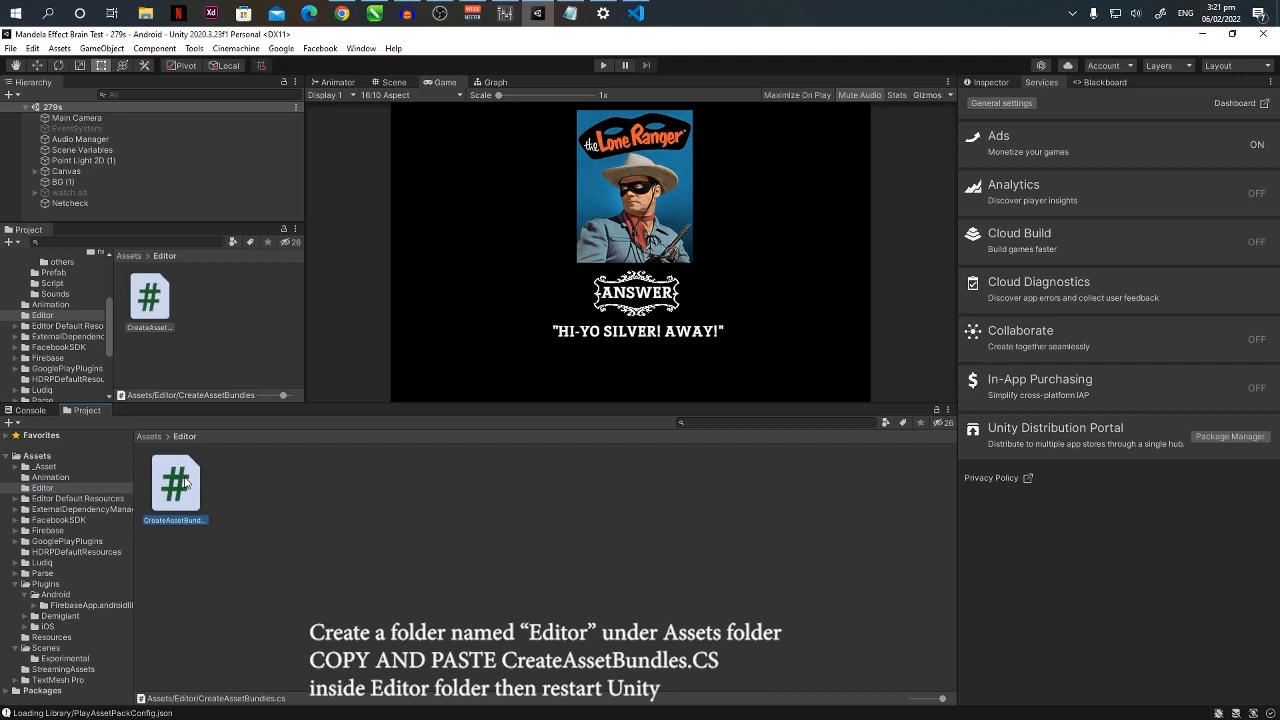
mouse_move(64, 492)
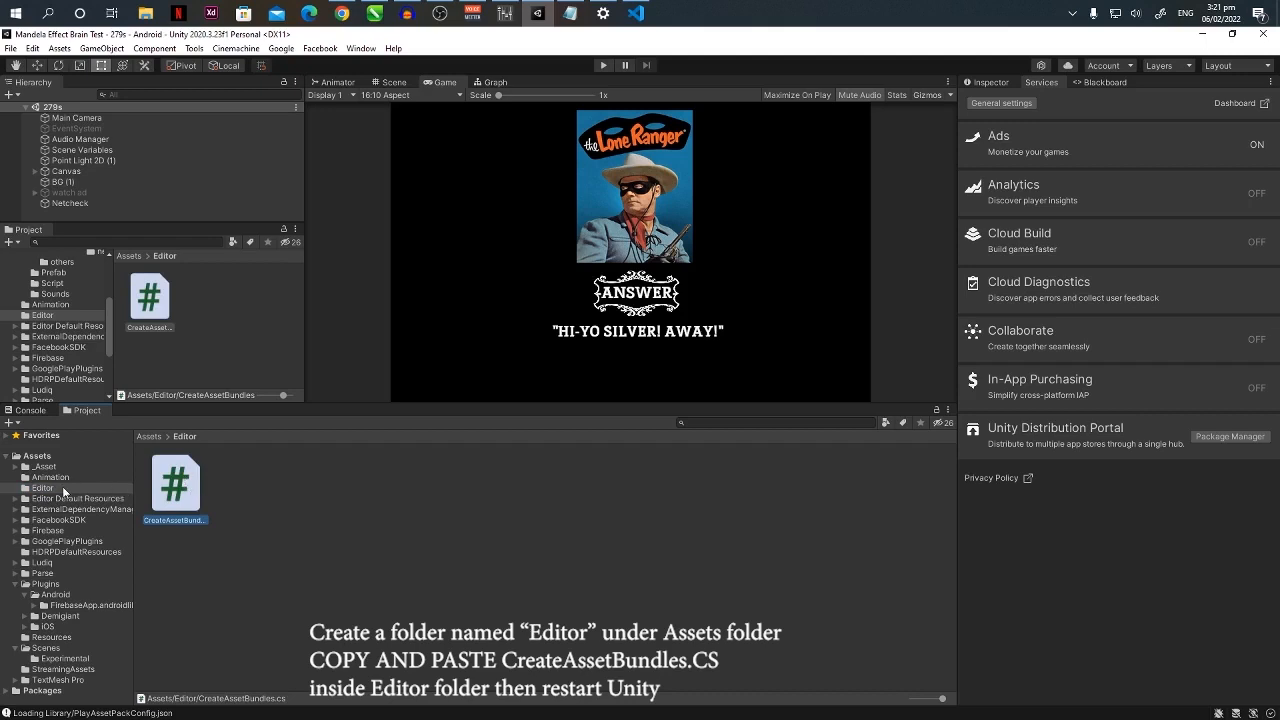
mouse_move(188, 510)
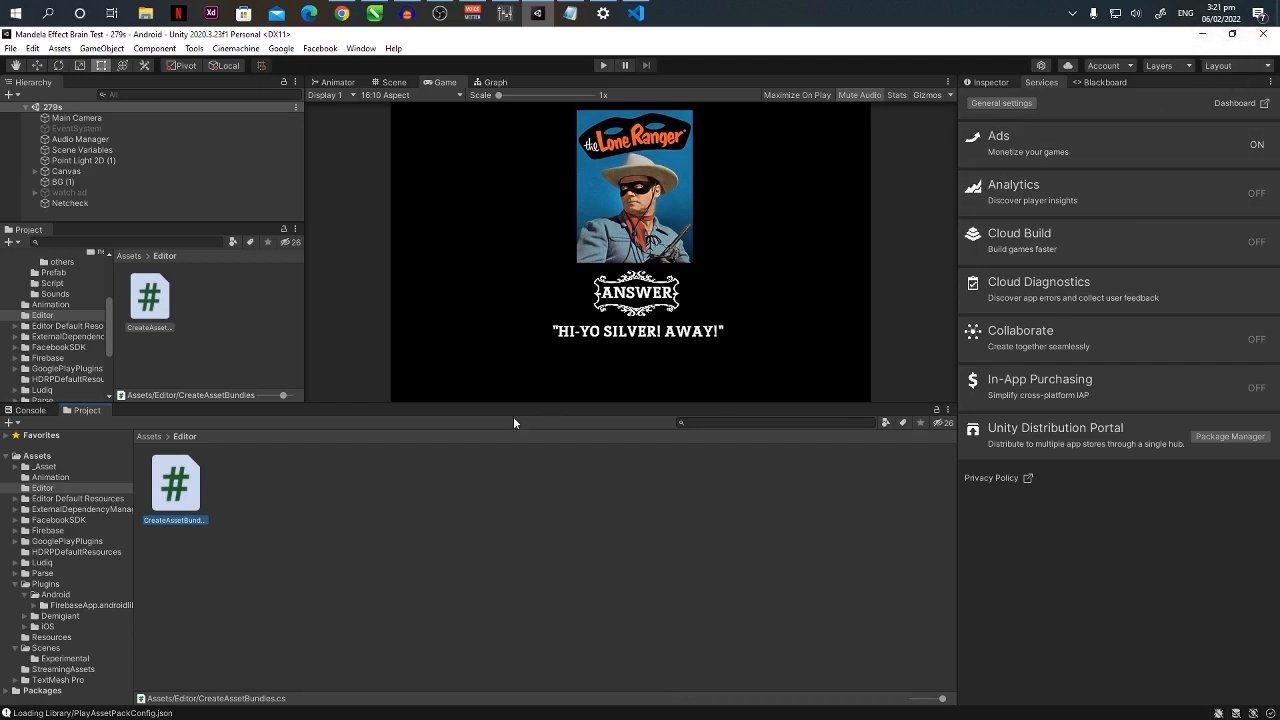
mouse_move(608, 510)
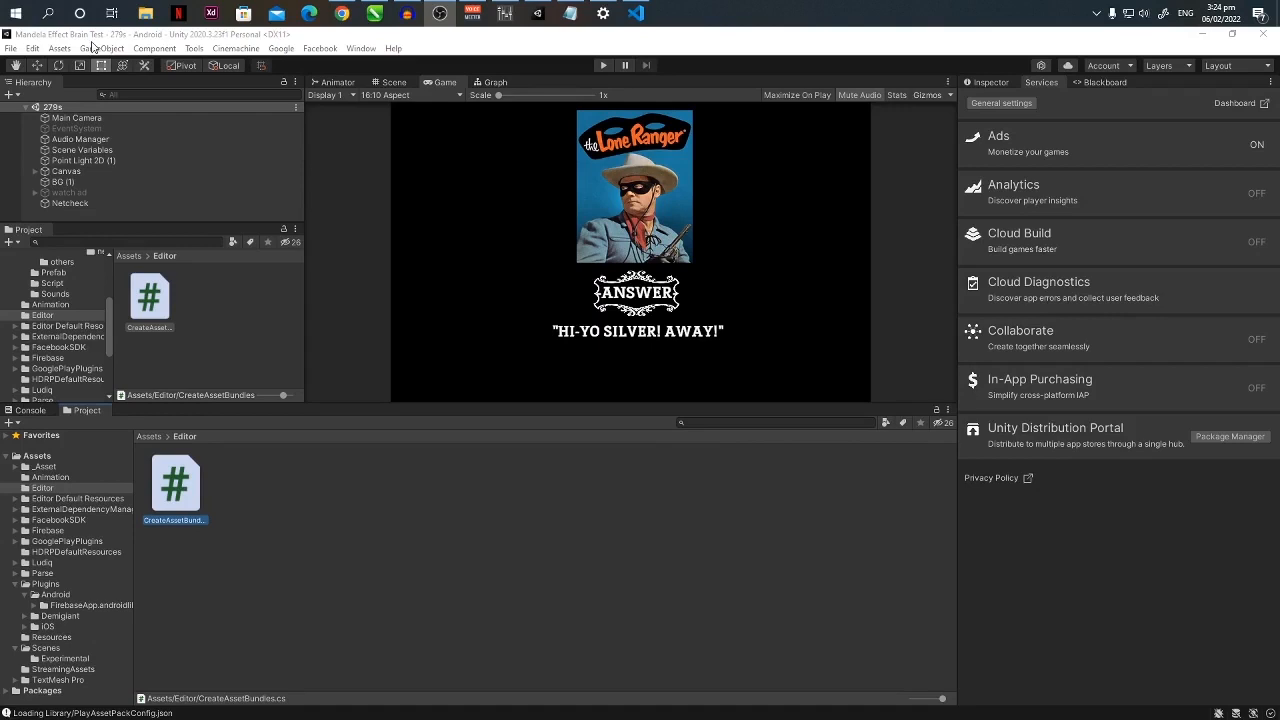
left_click(60, 48)
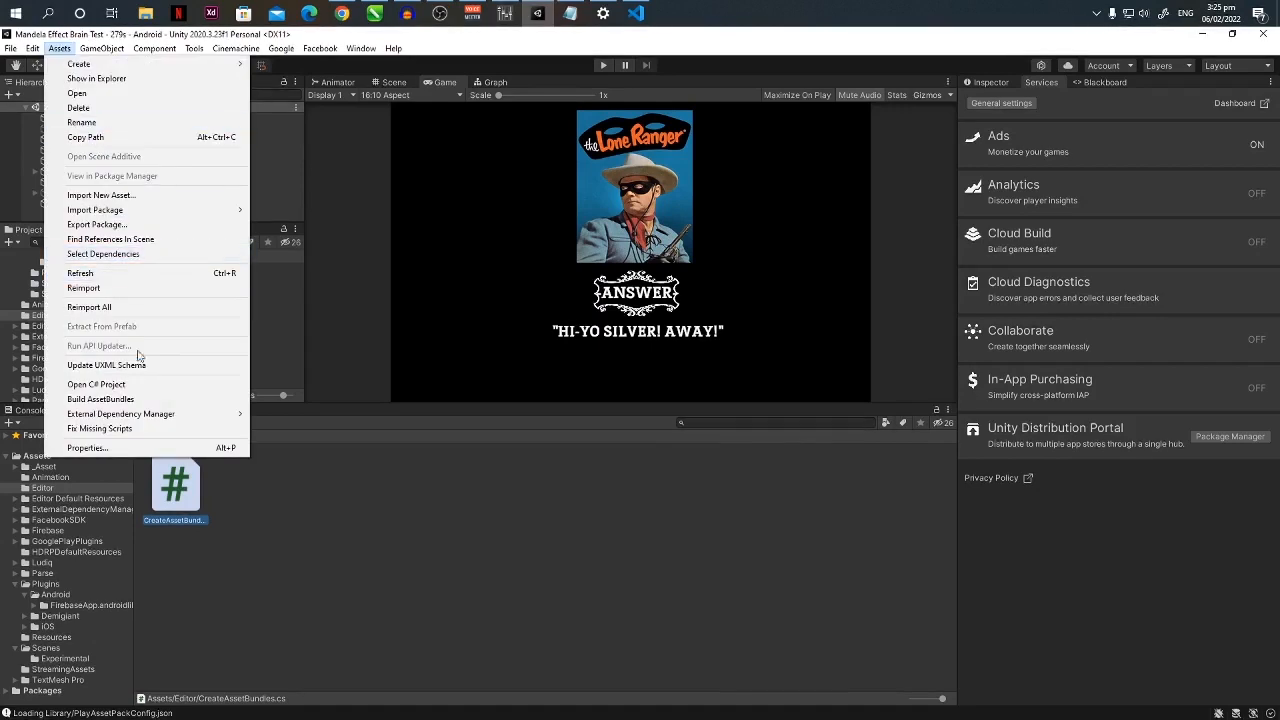
mouse_move(100, 400)
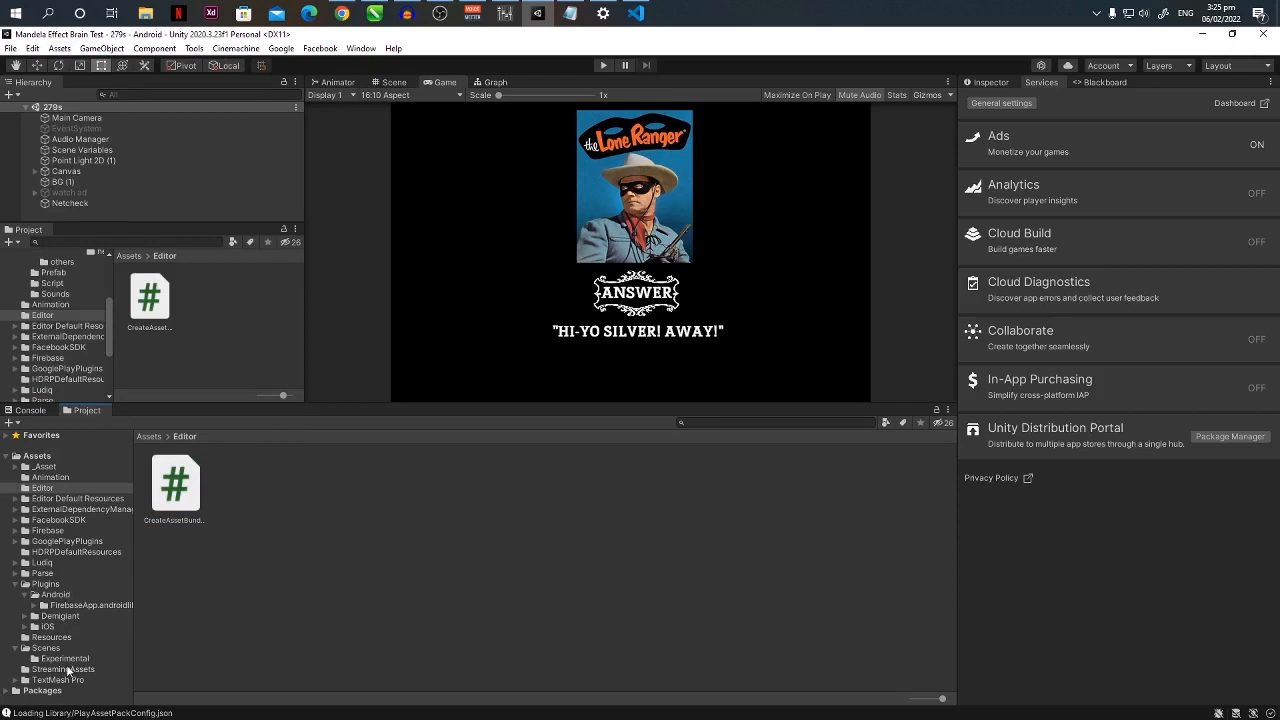
Reveal the Assets folder on disk for the debug.keystore copy, then bring up Project Settings
left_click(64, 668)
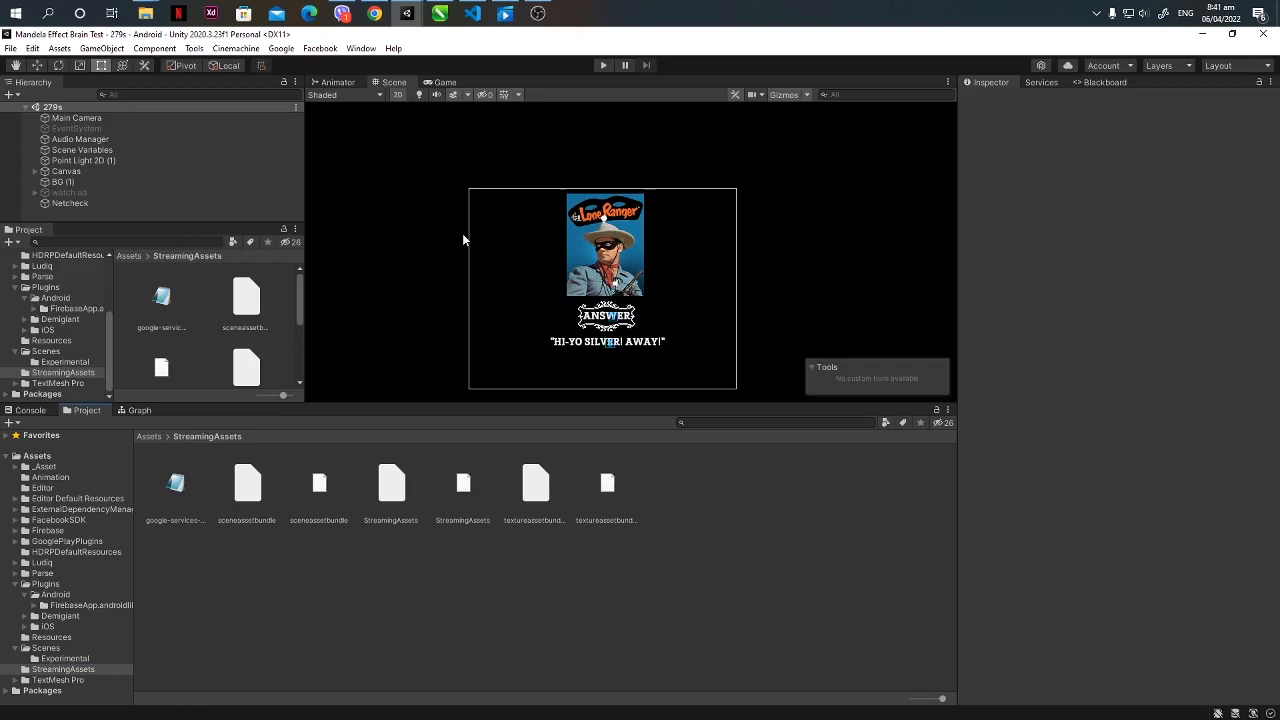
mouse_move(478, 242)
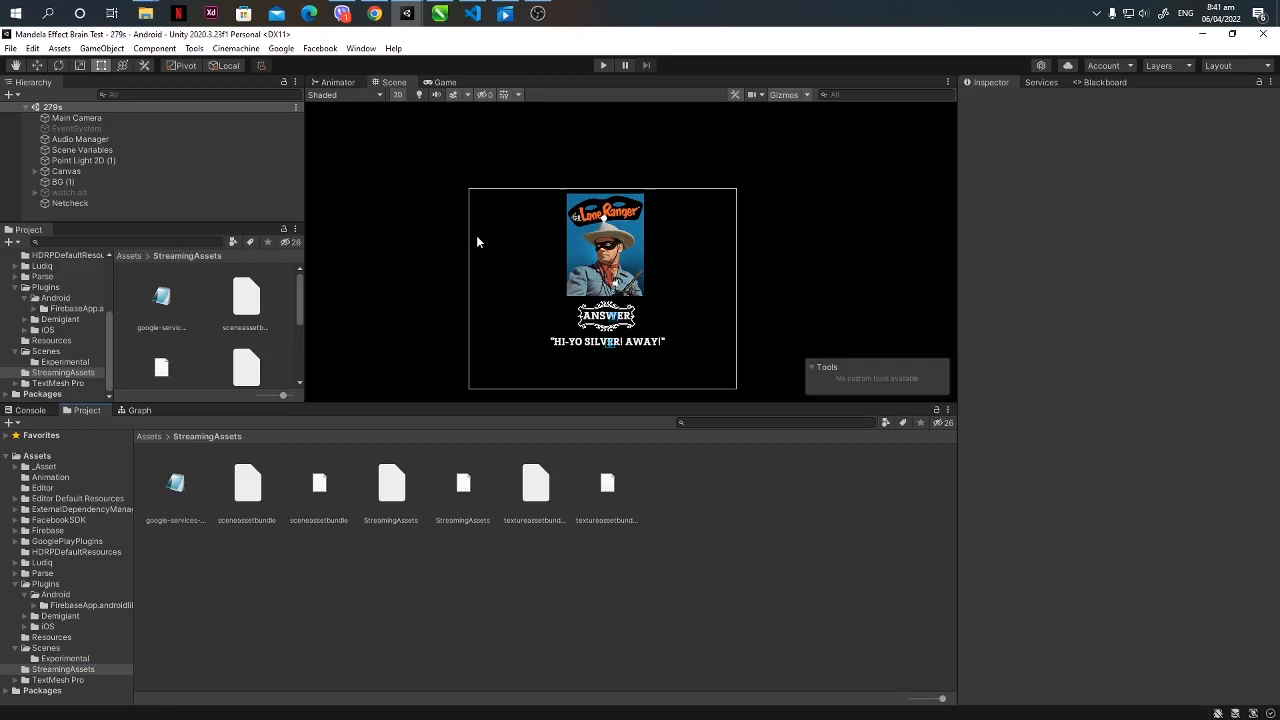
mouse_move(516, 280)
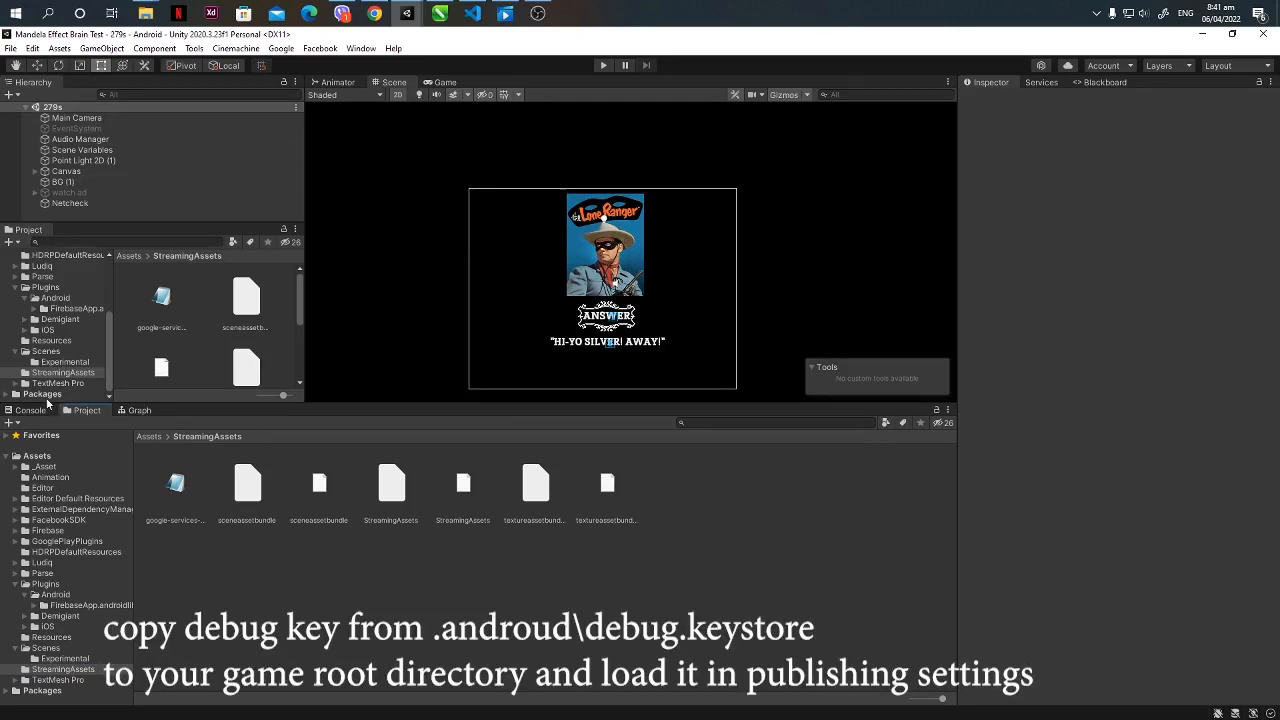
left_click(36, 456)
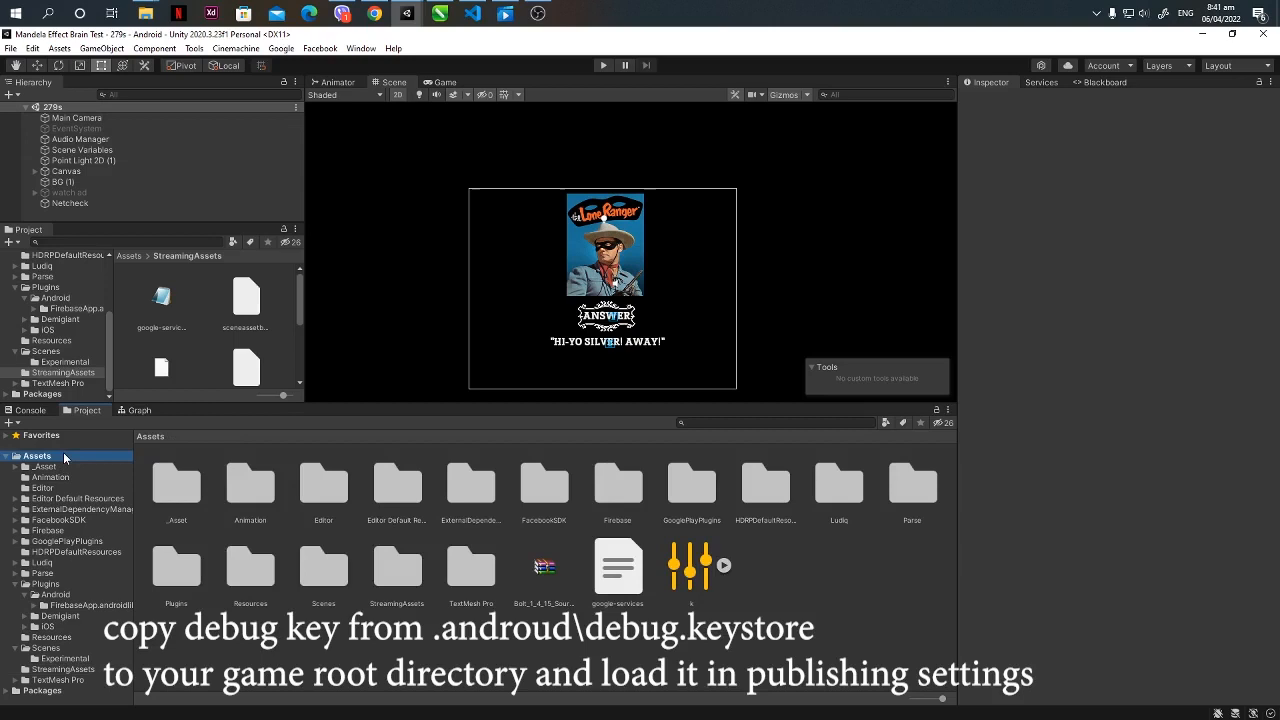
mouse_move(770, 668)
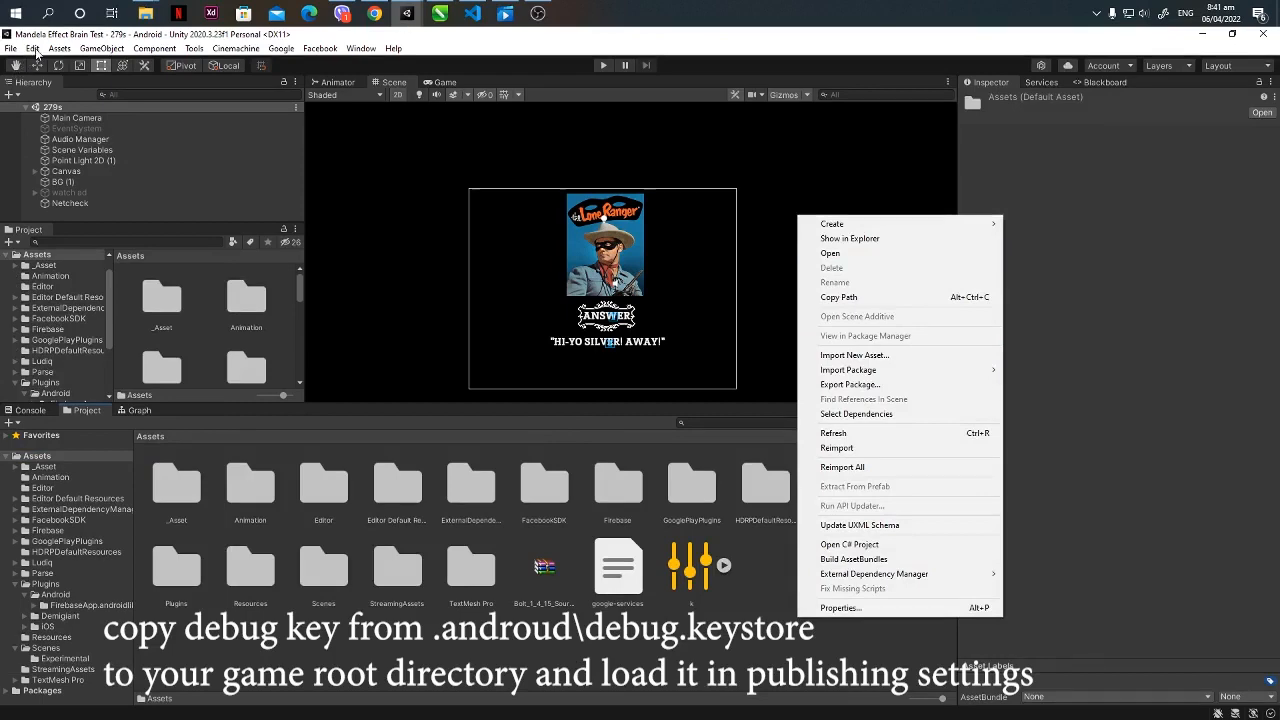
left_click(32, 48)
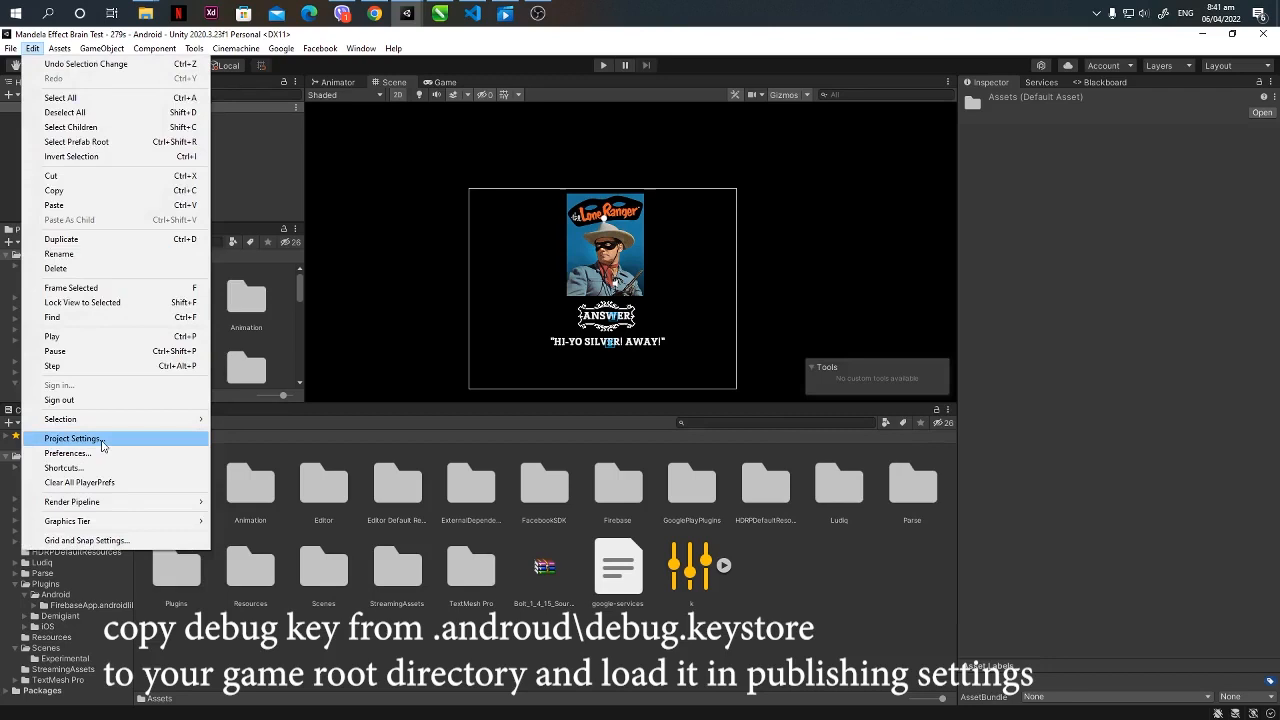
mouse_move(120, 456)
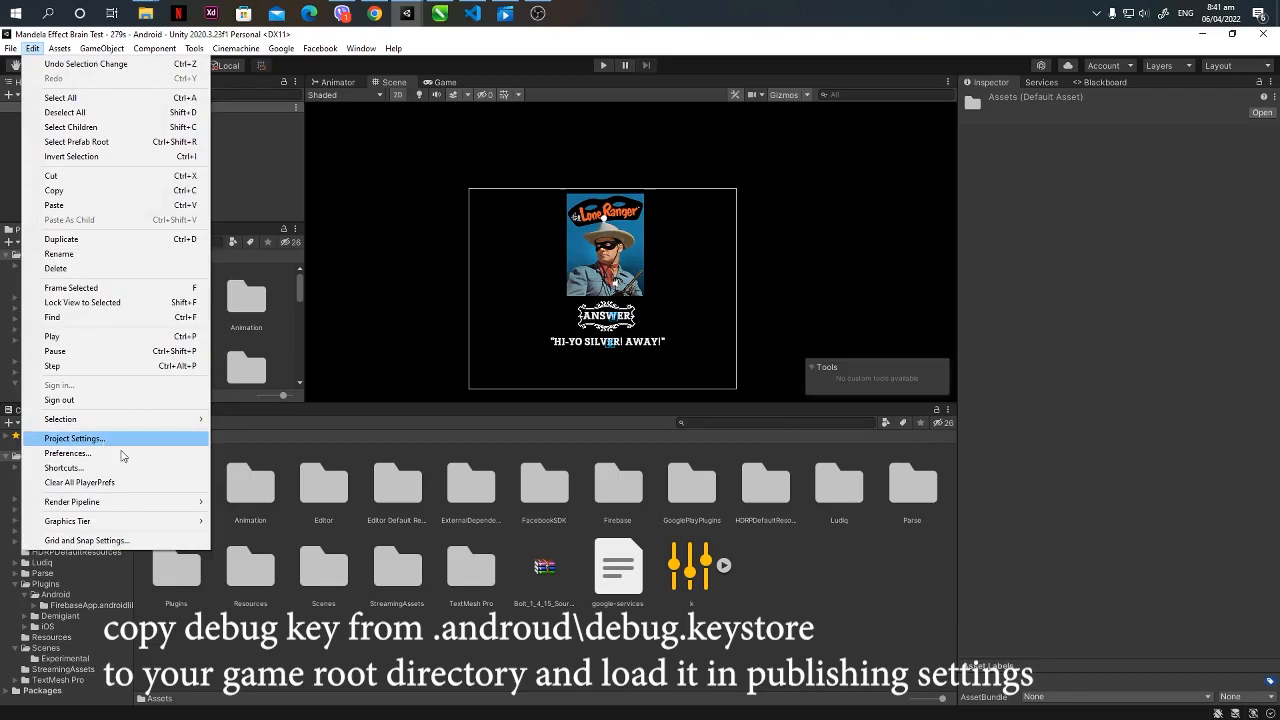
left_click(480, 646)
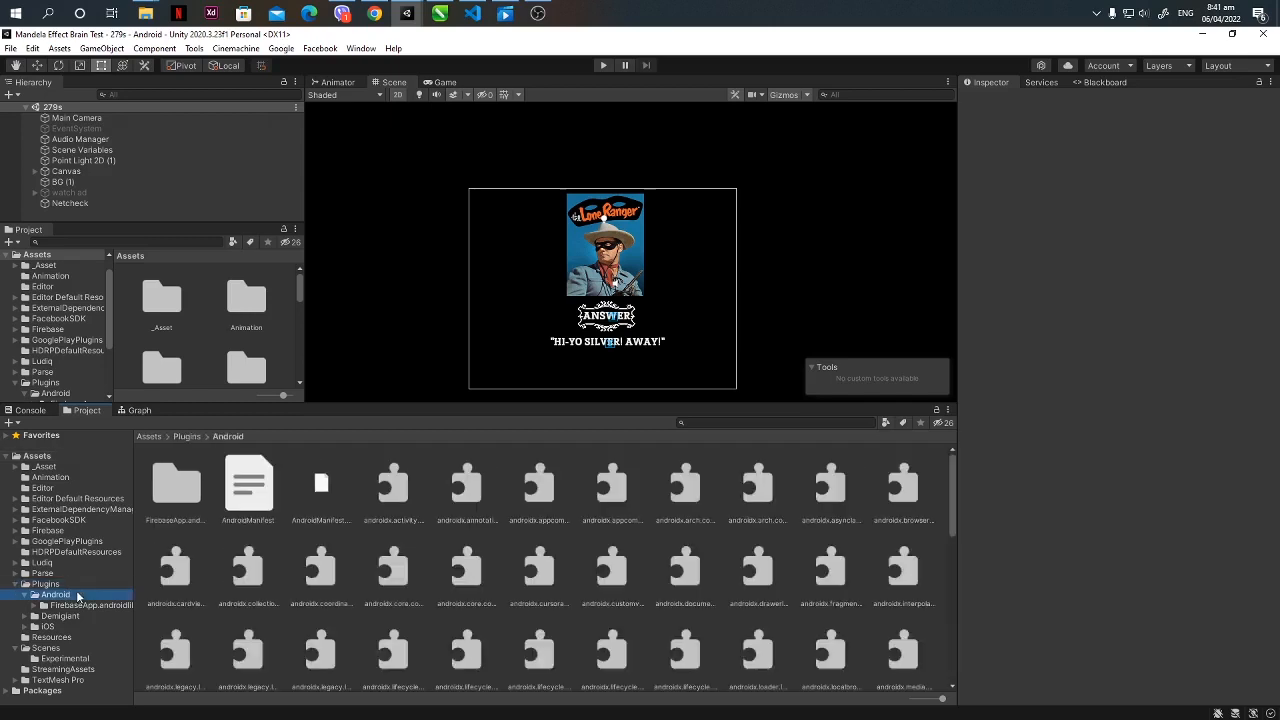
mouse_move(62, 480)
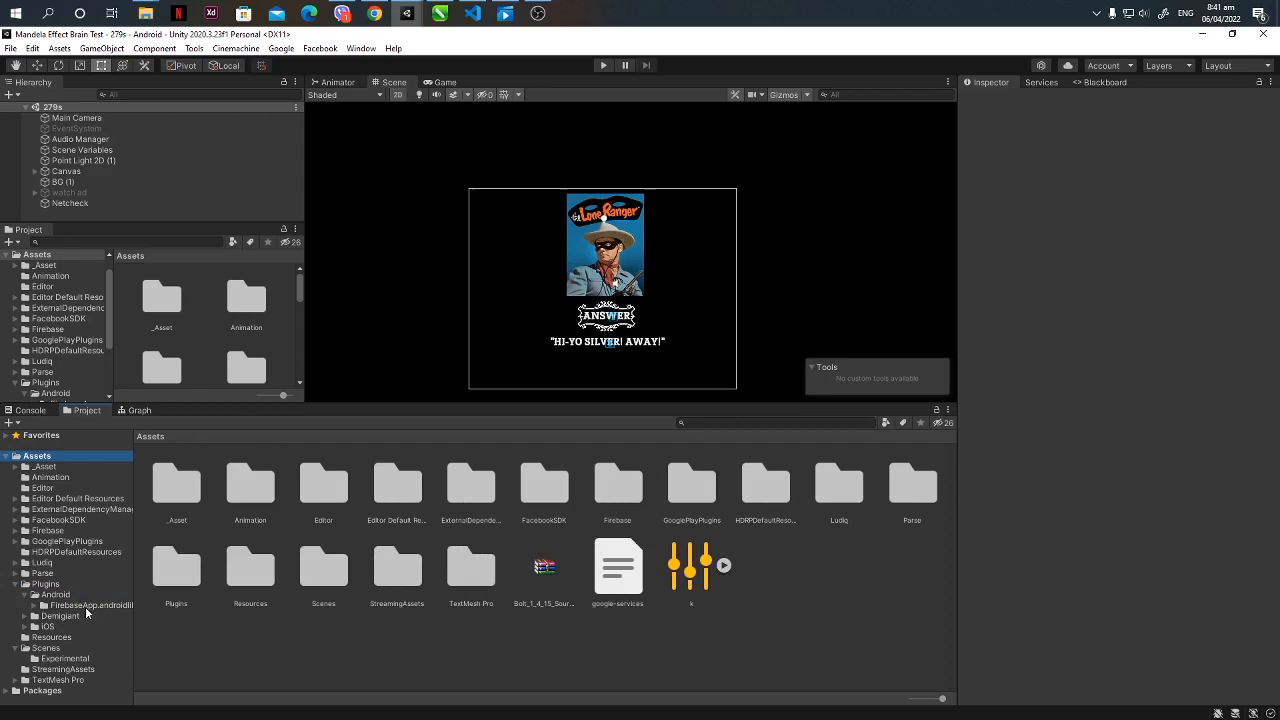
Open AndroidManifest.xml from Assets/Plugins/Android for viewing
left_click(56, 594)
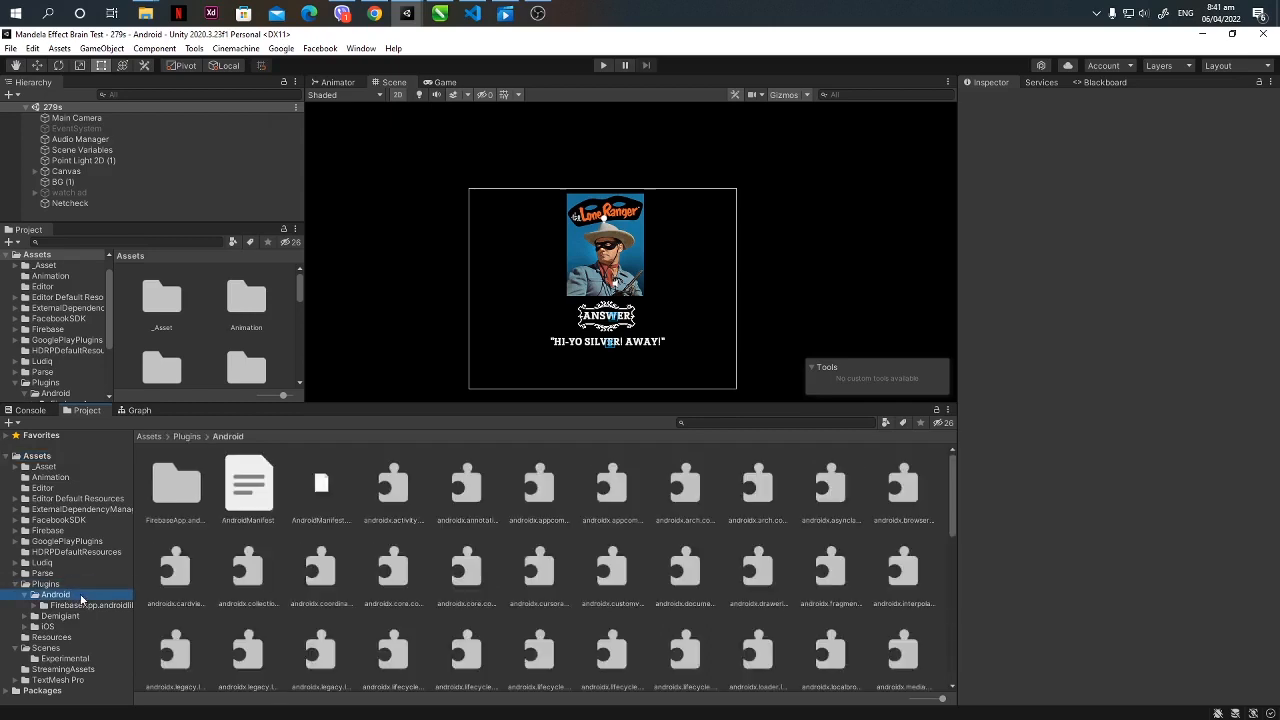
left_click(248, 486)
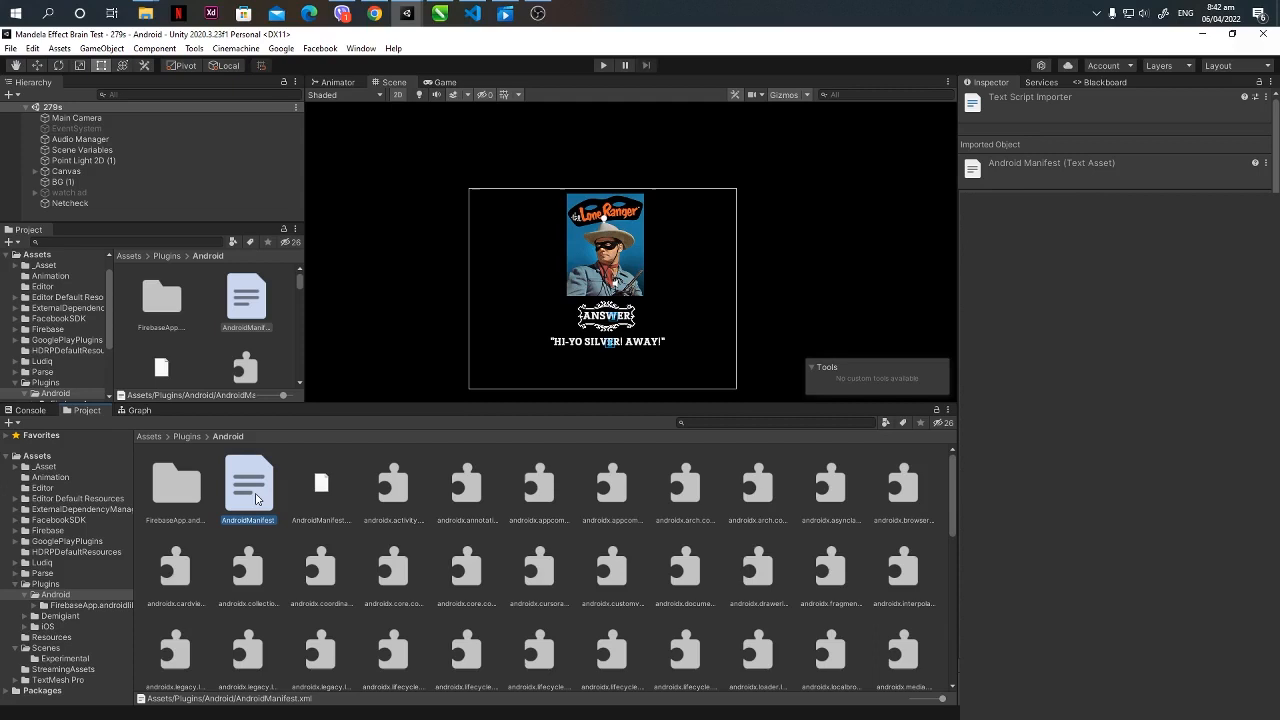
double_click(248, 486)
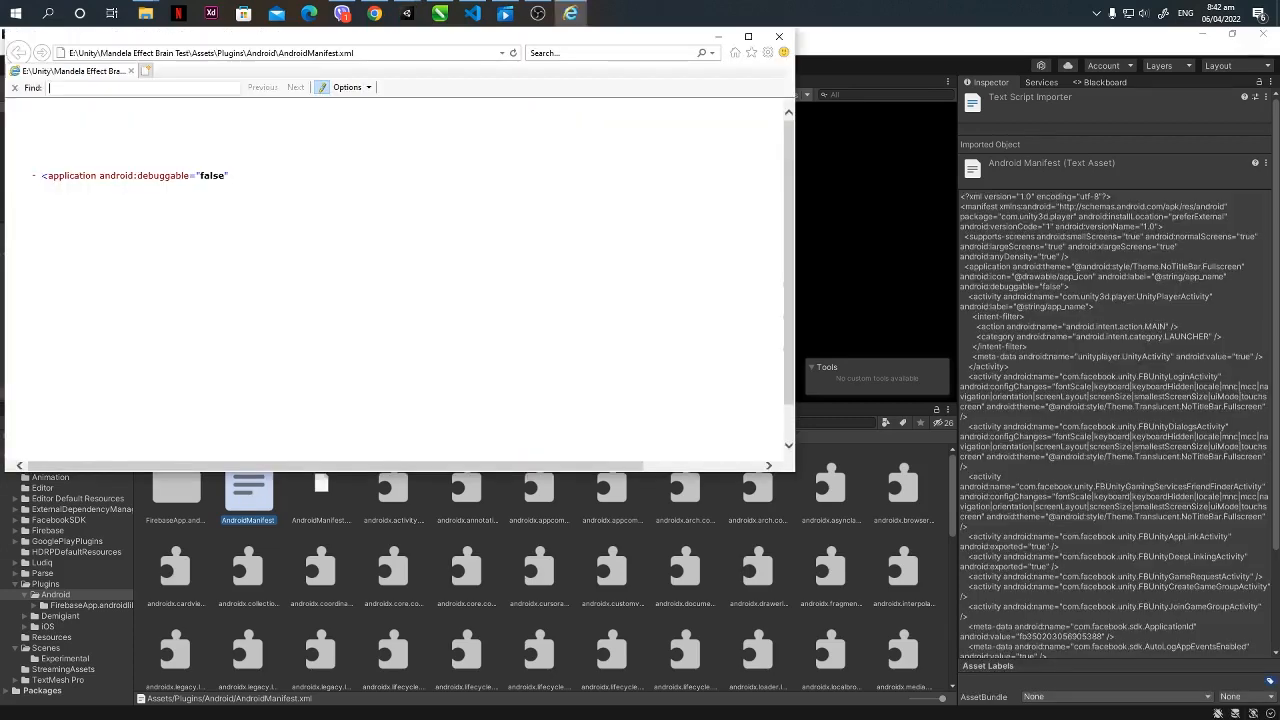
Search the manifest for 'debug' to confirm android:debuggable="false", then close the viewer
type("debug")
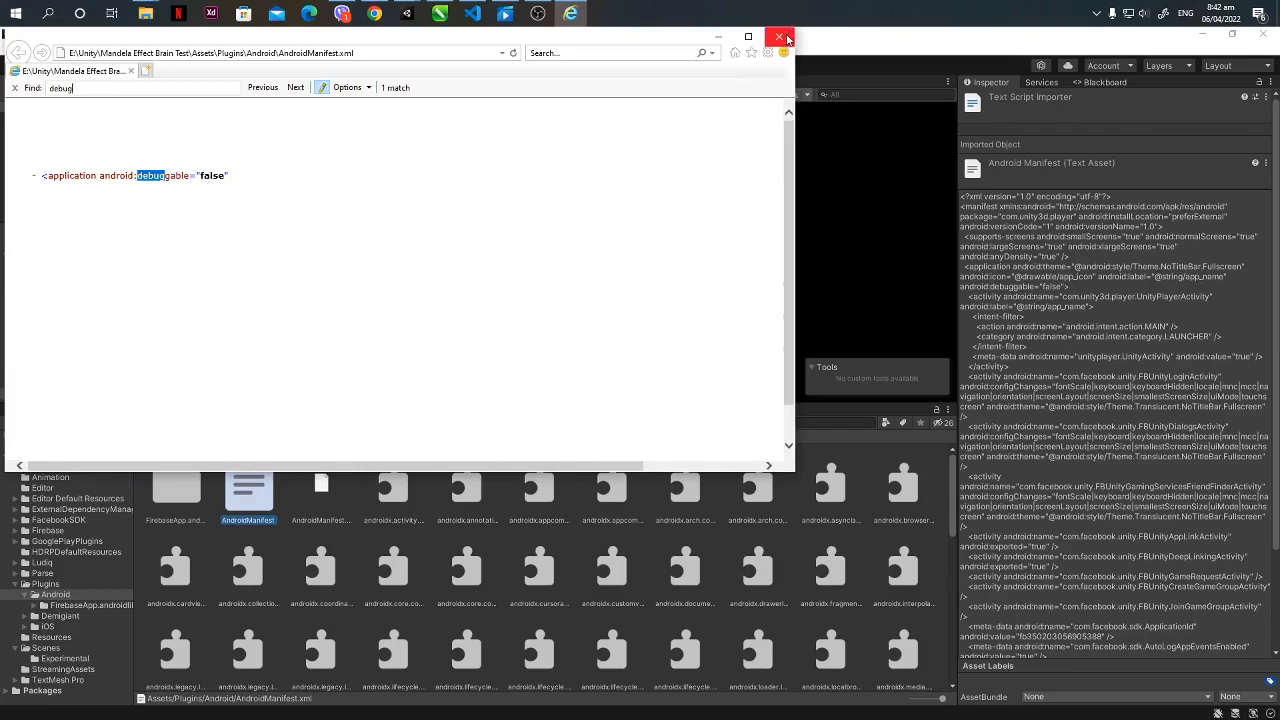
left_click(780, 36)
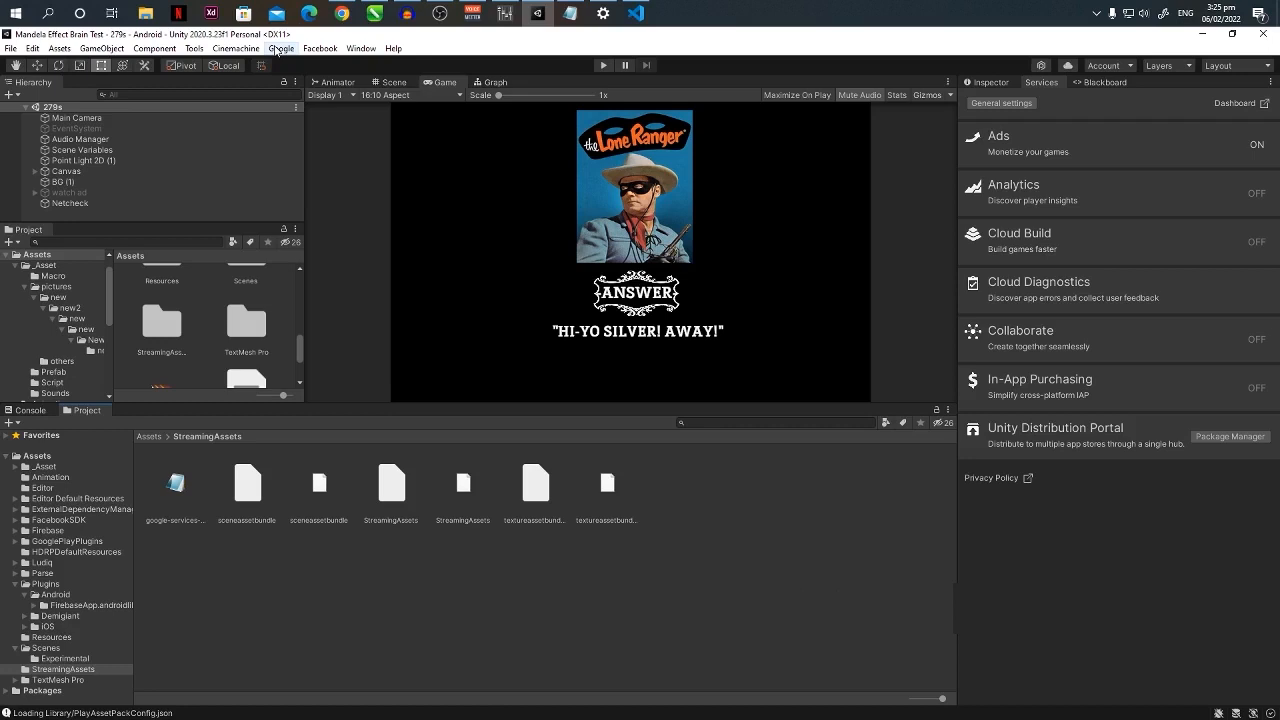
Bring up Asset Delivery Settings from Google > Android App Bundle
left_click(280, 48)
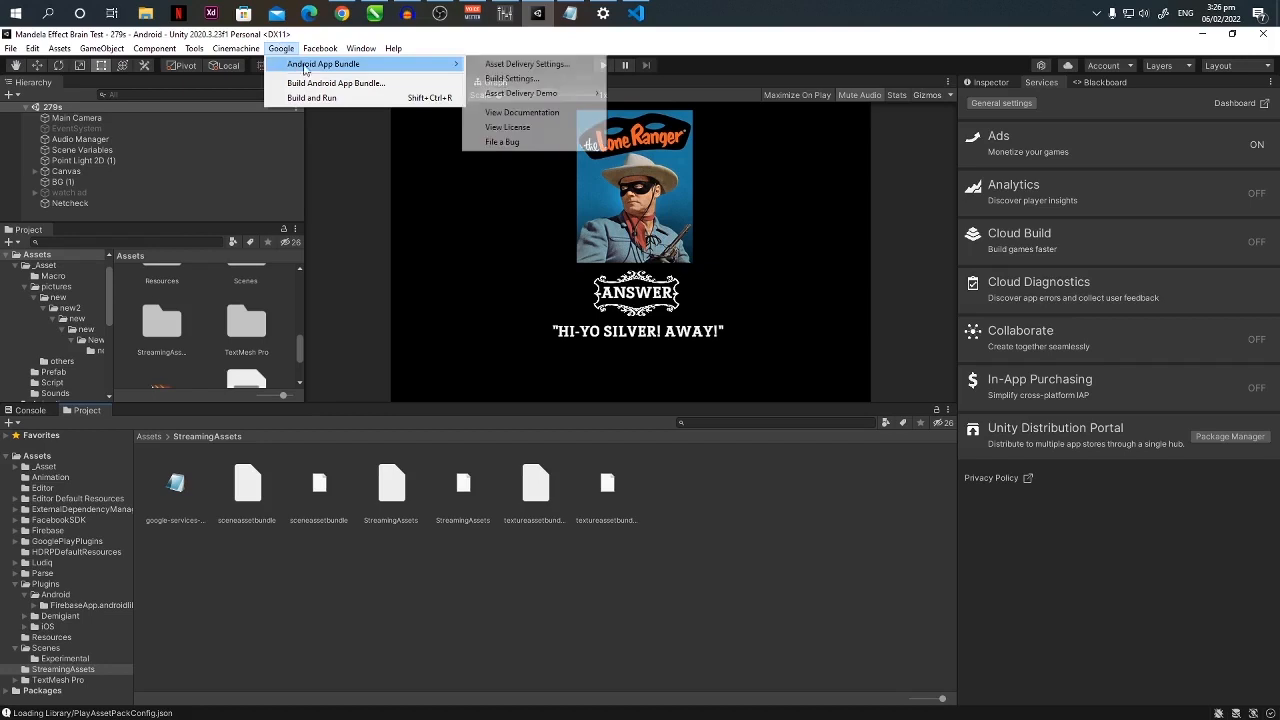
mouse_move(526, 64)
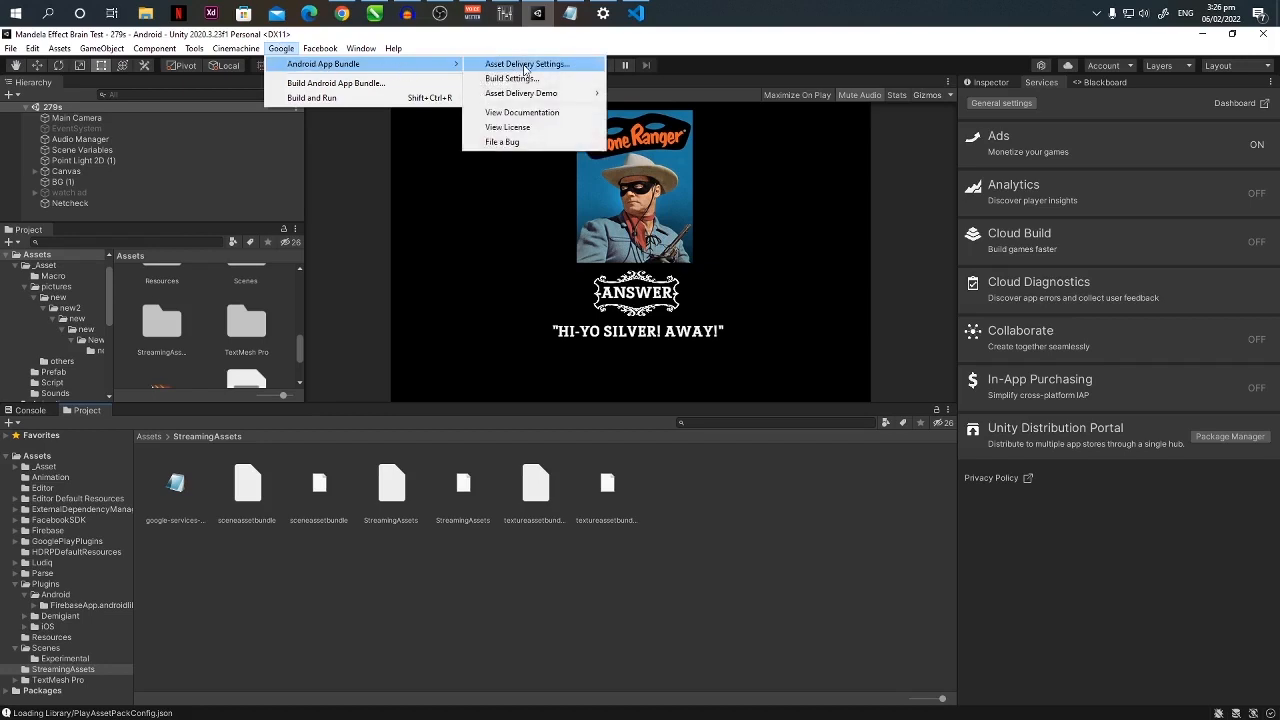
left_click(526, 62)
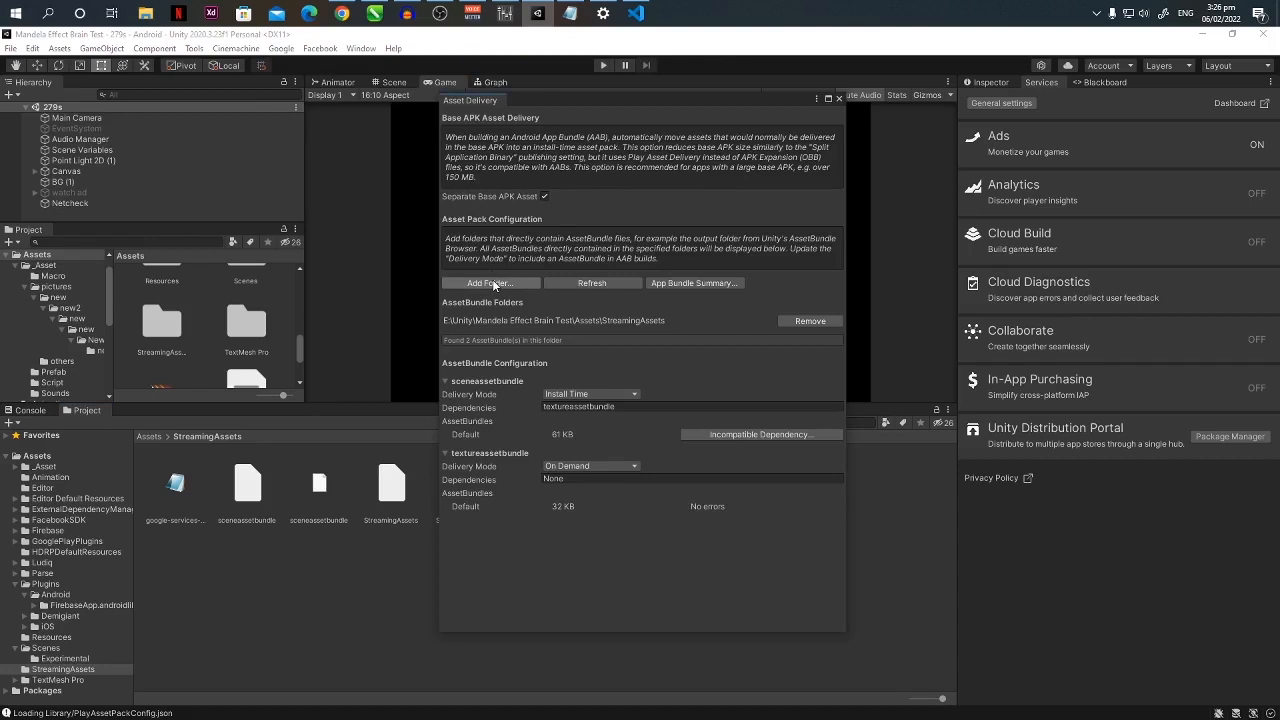
mouse_move(668, 324)
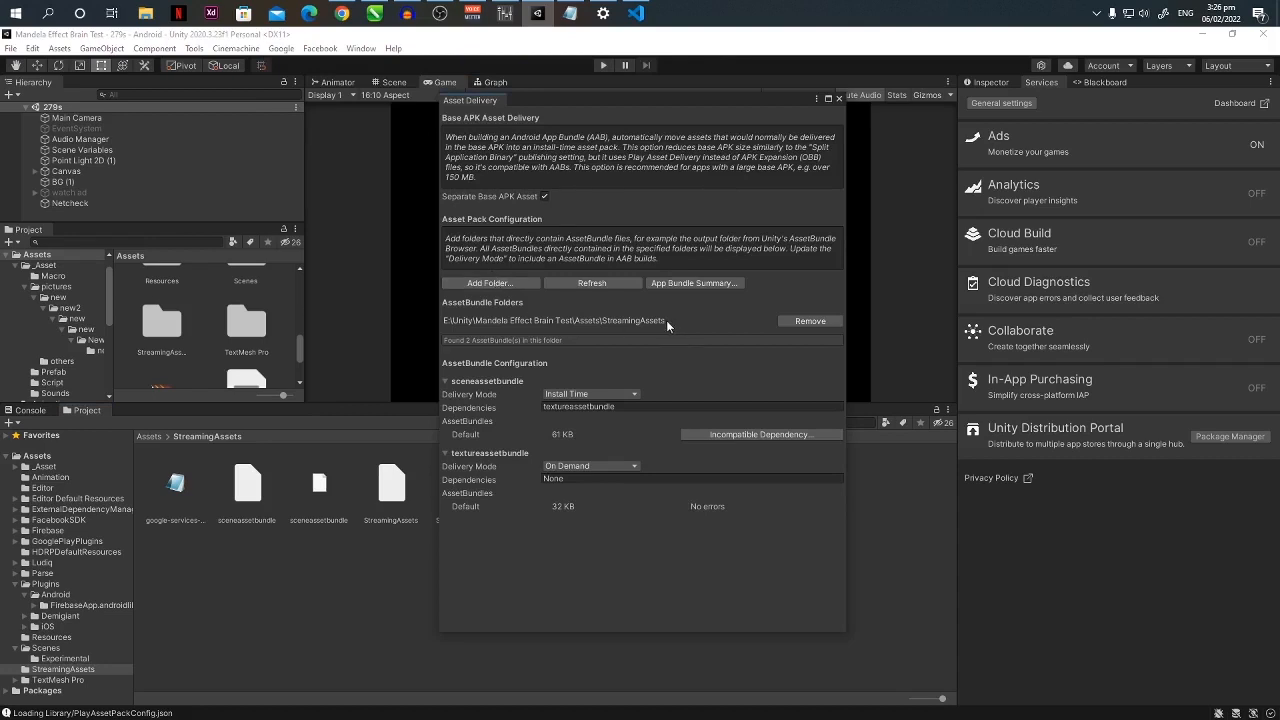
mouse_move(550, 302)
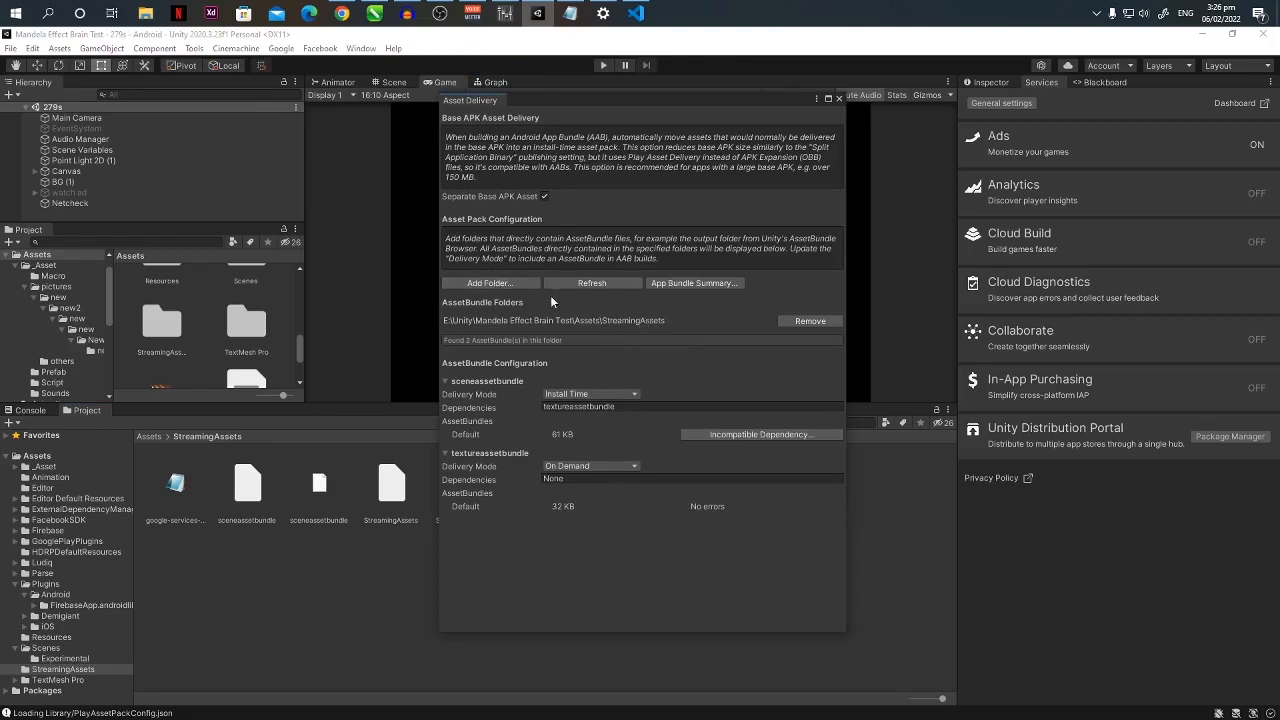
Add StreamingAssets as the asset bundle folder, then close Asset Delivery
left_click(488, 284)
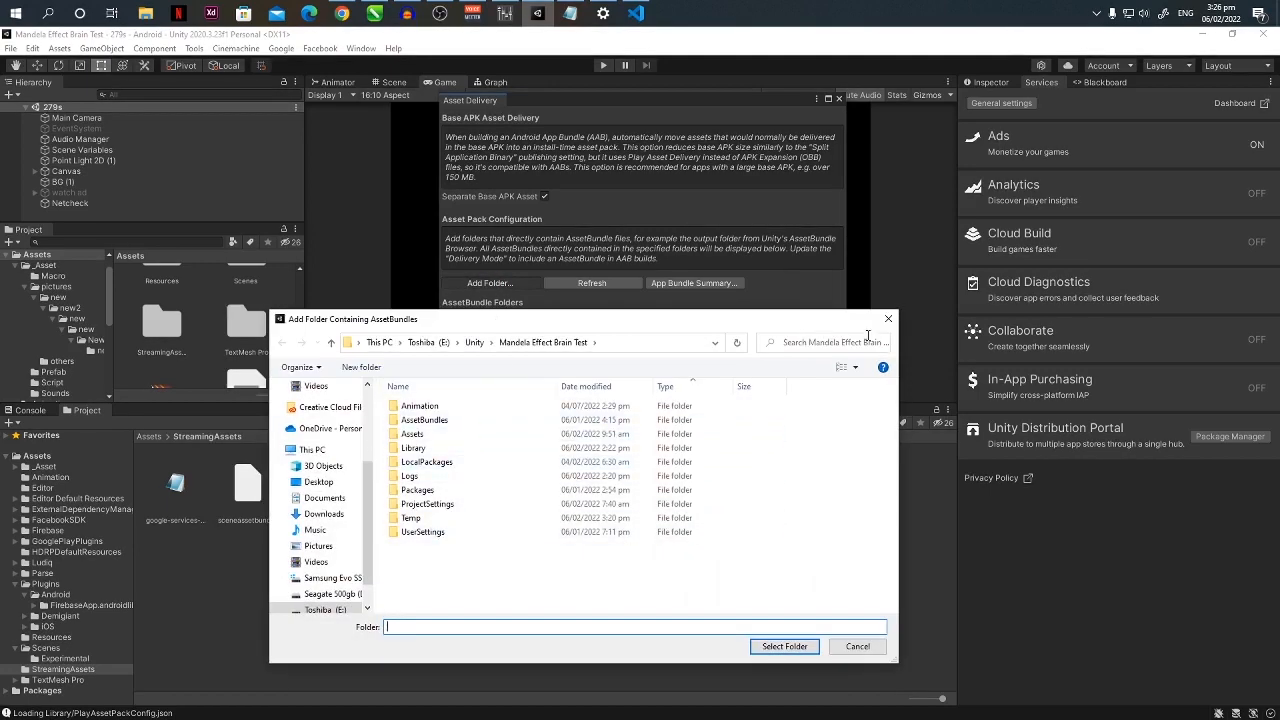
left_click(784, 646)
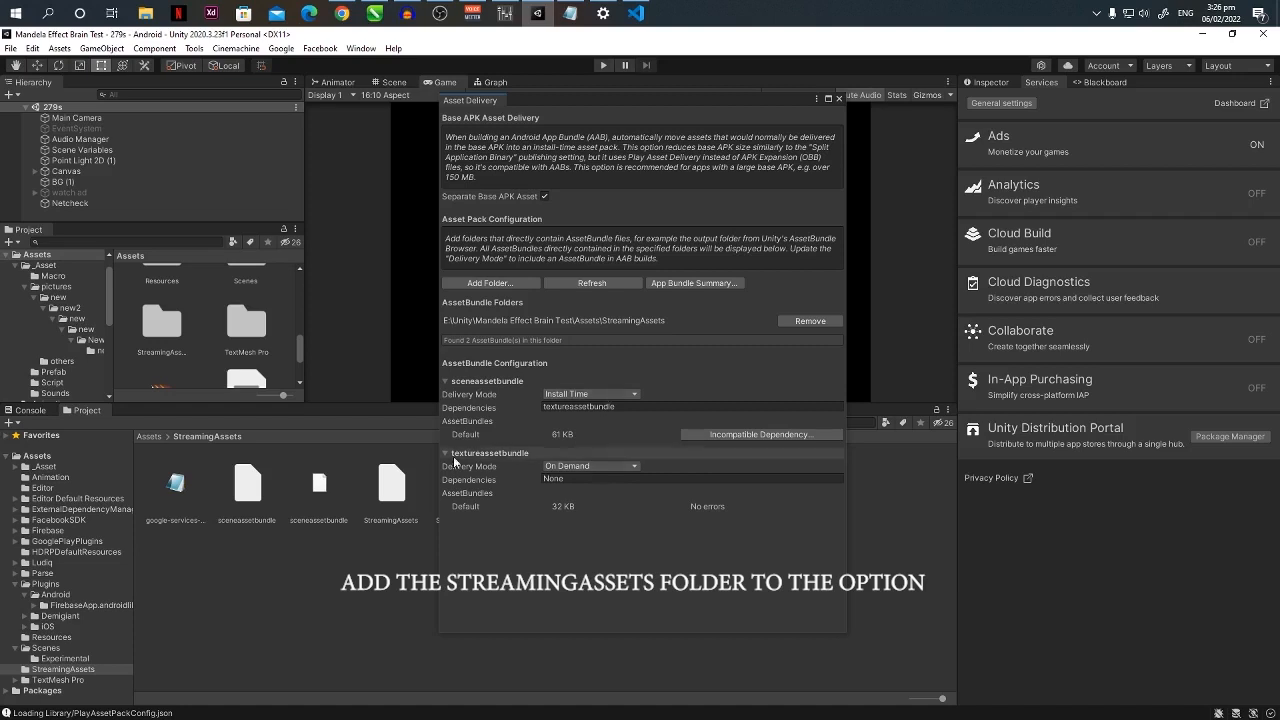
left_click(590, 464)
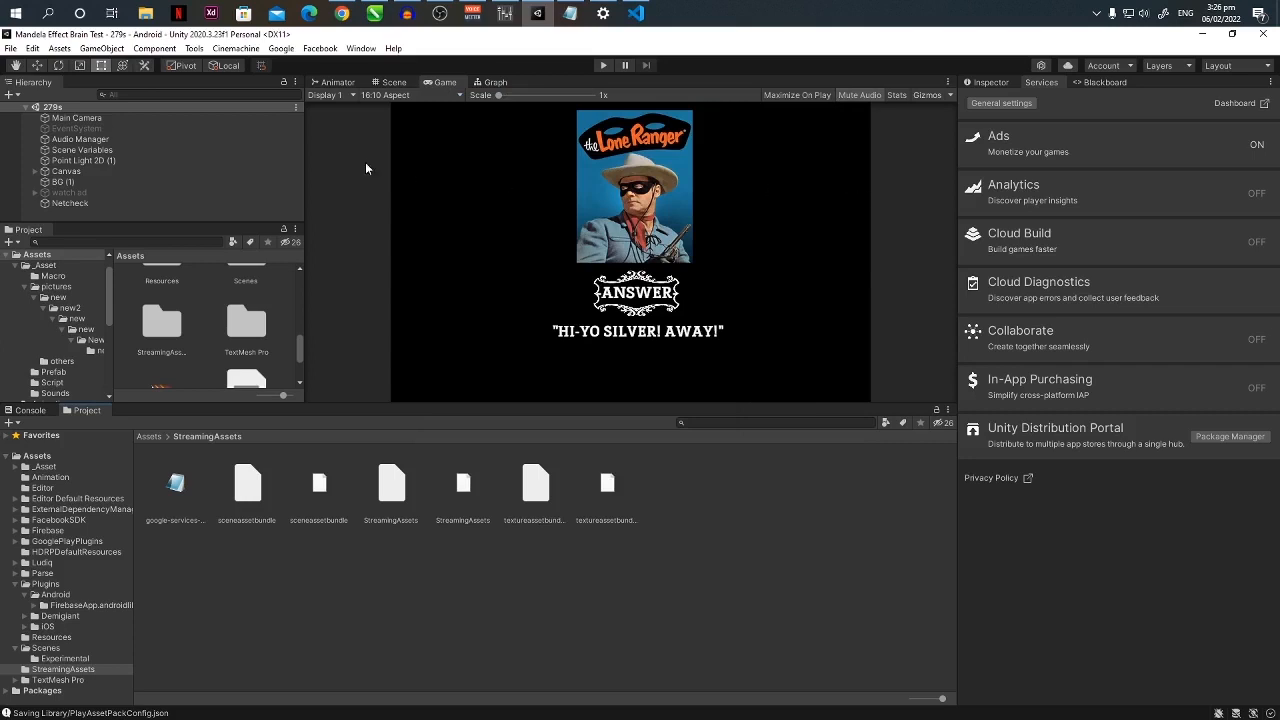
left_click(280, 48)
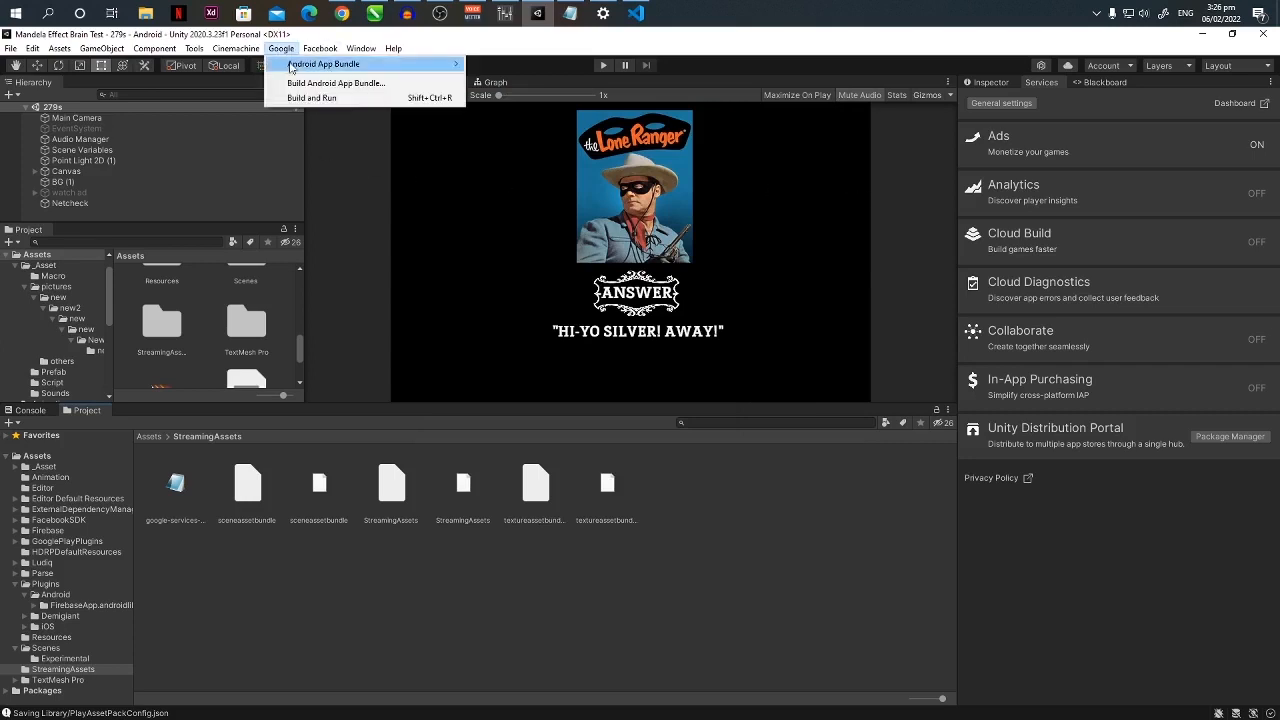
mouse_move(336, 84)
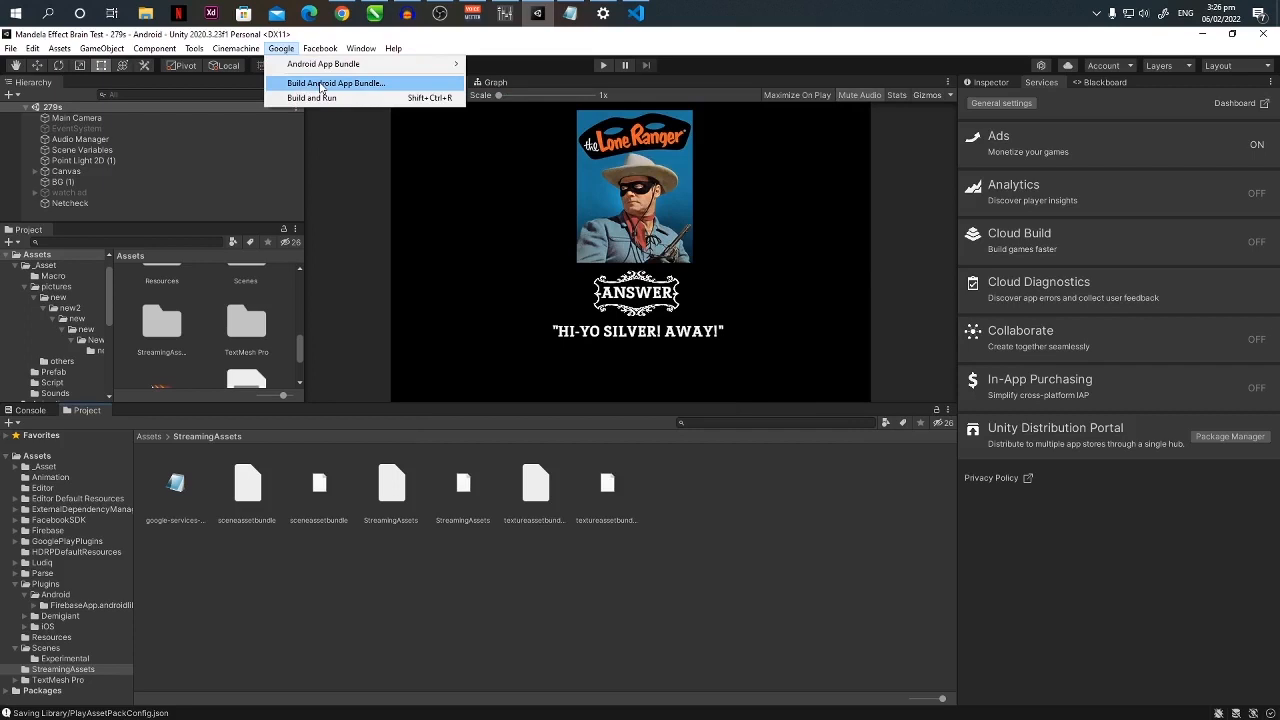
mouse_move(352, 98)
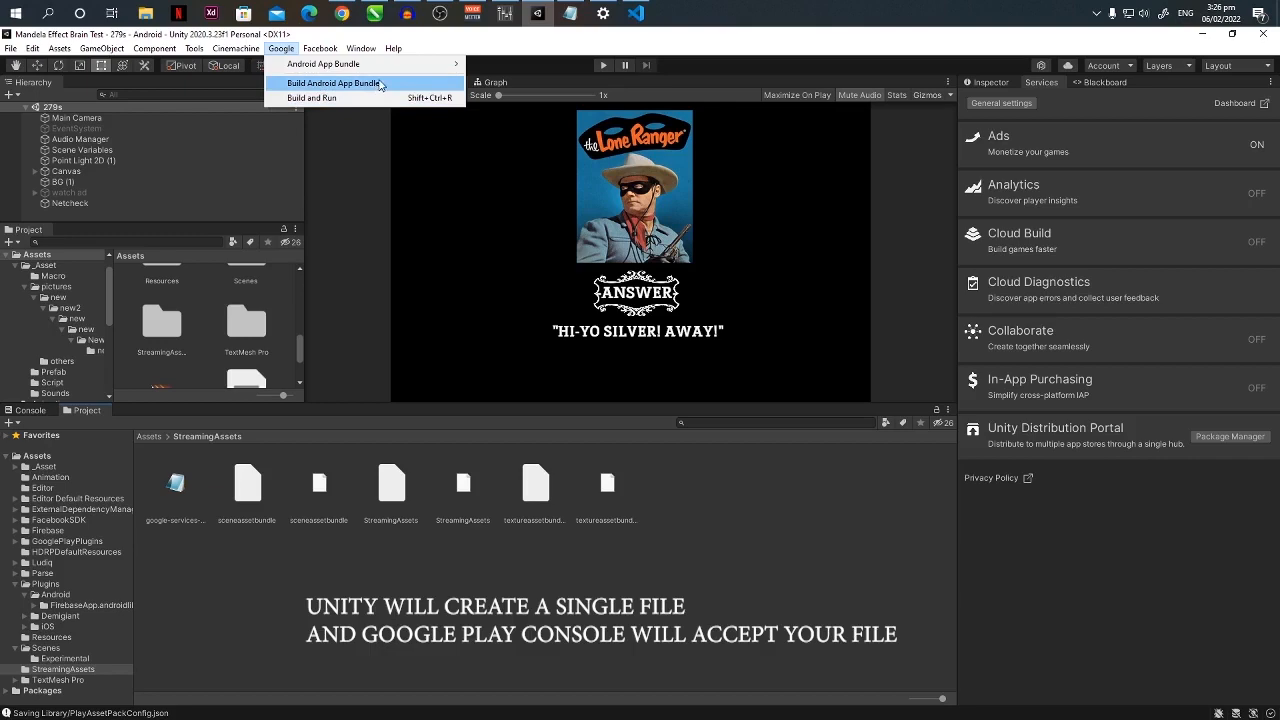
left_click(332, 84)
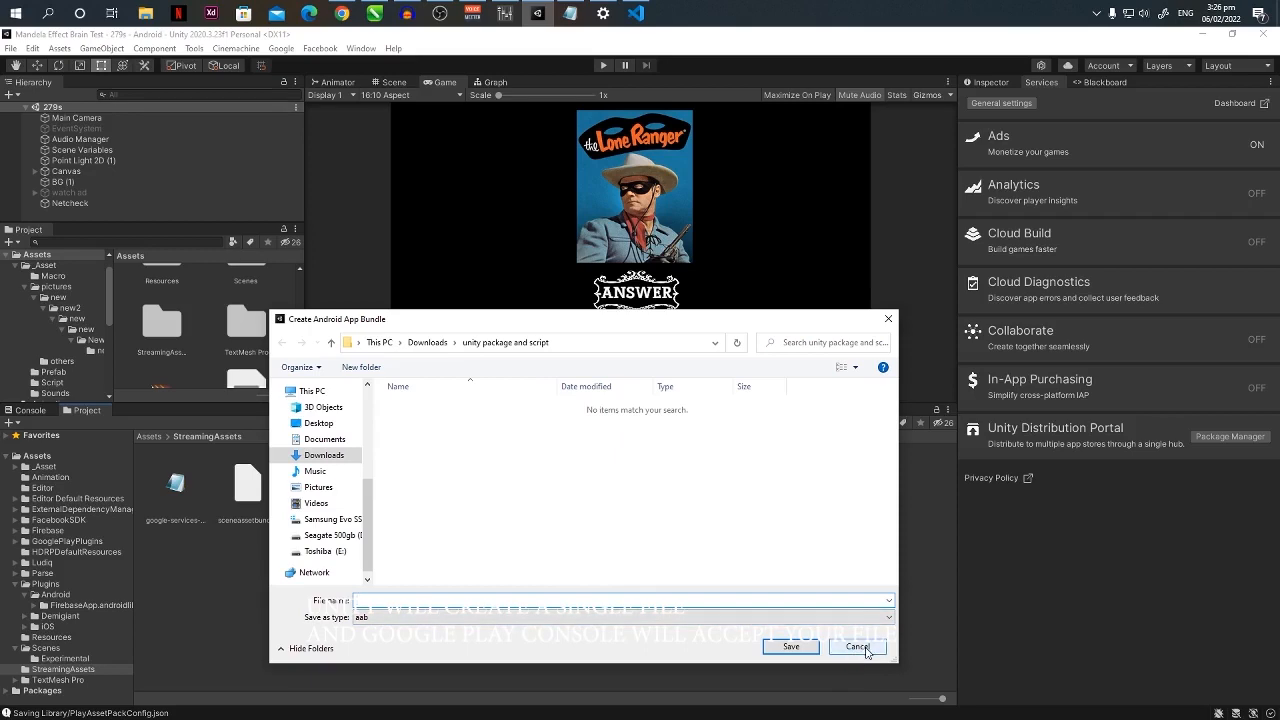
left_click(856, 646)
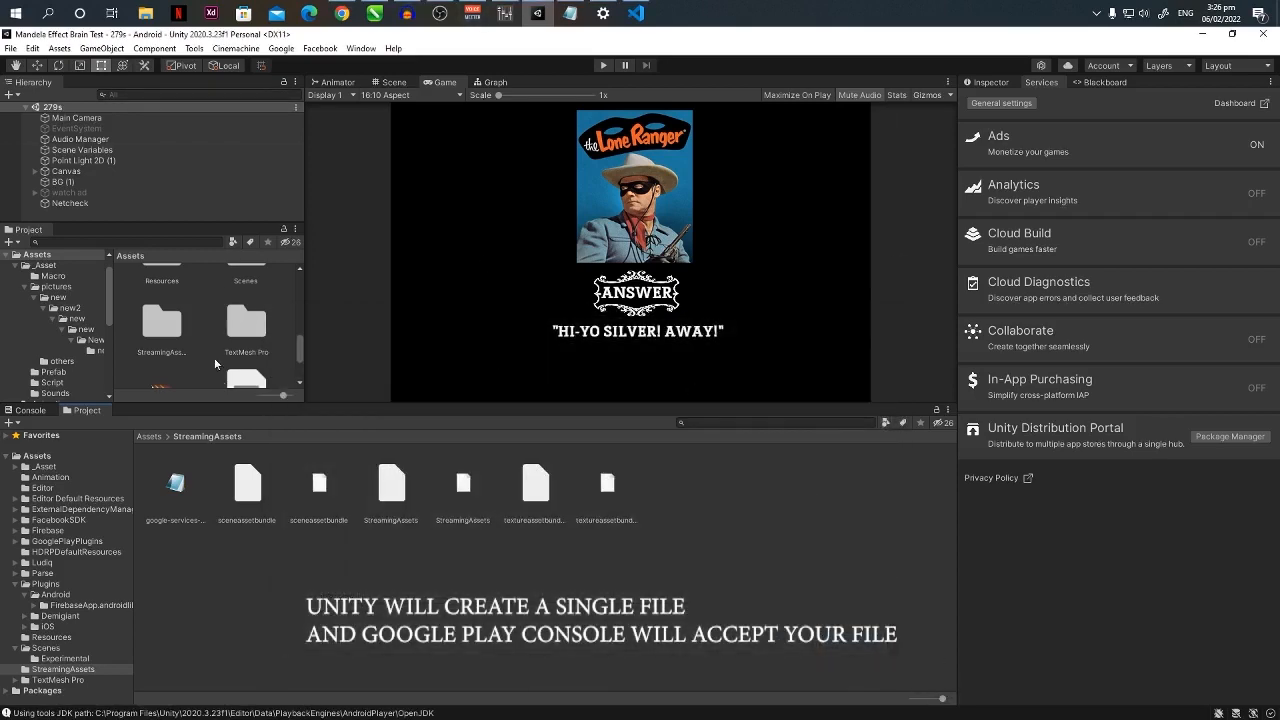
mouse_move(292, 416)
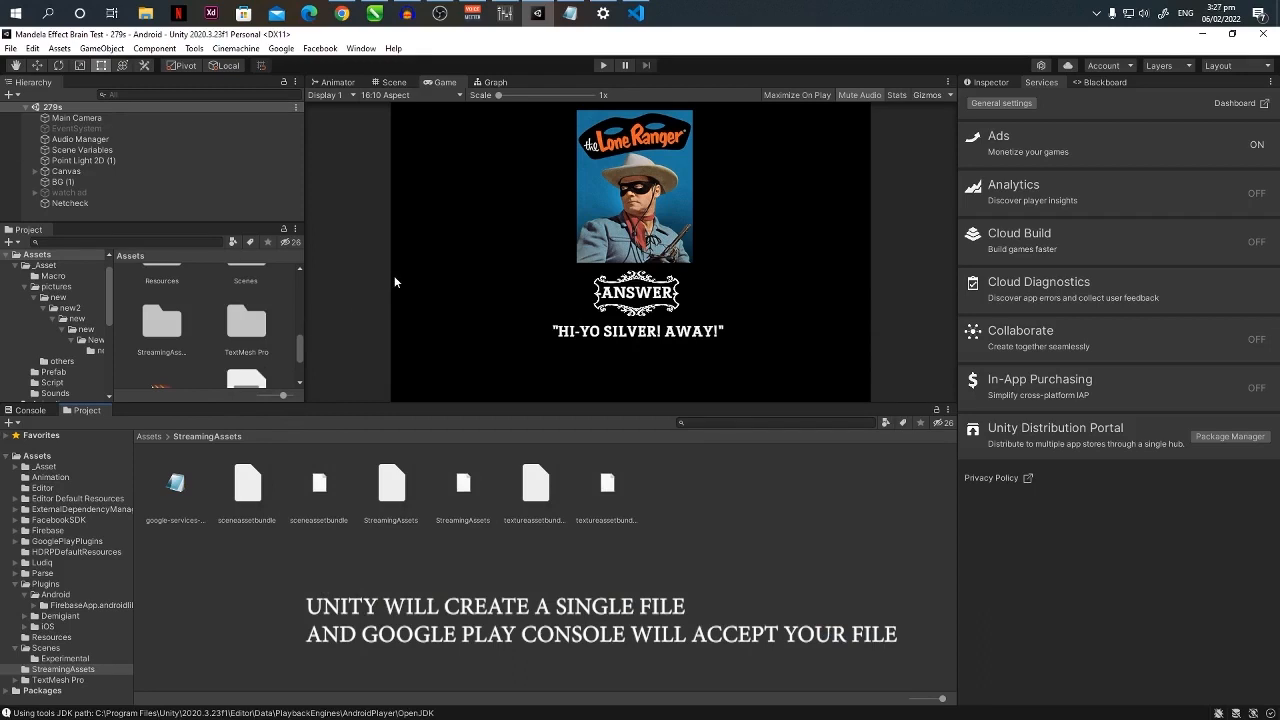
mouse_move(414, 308)
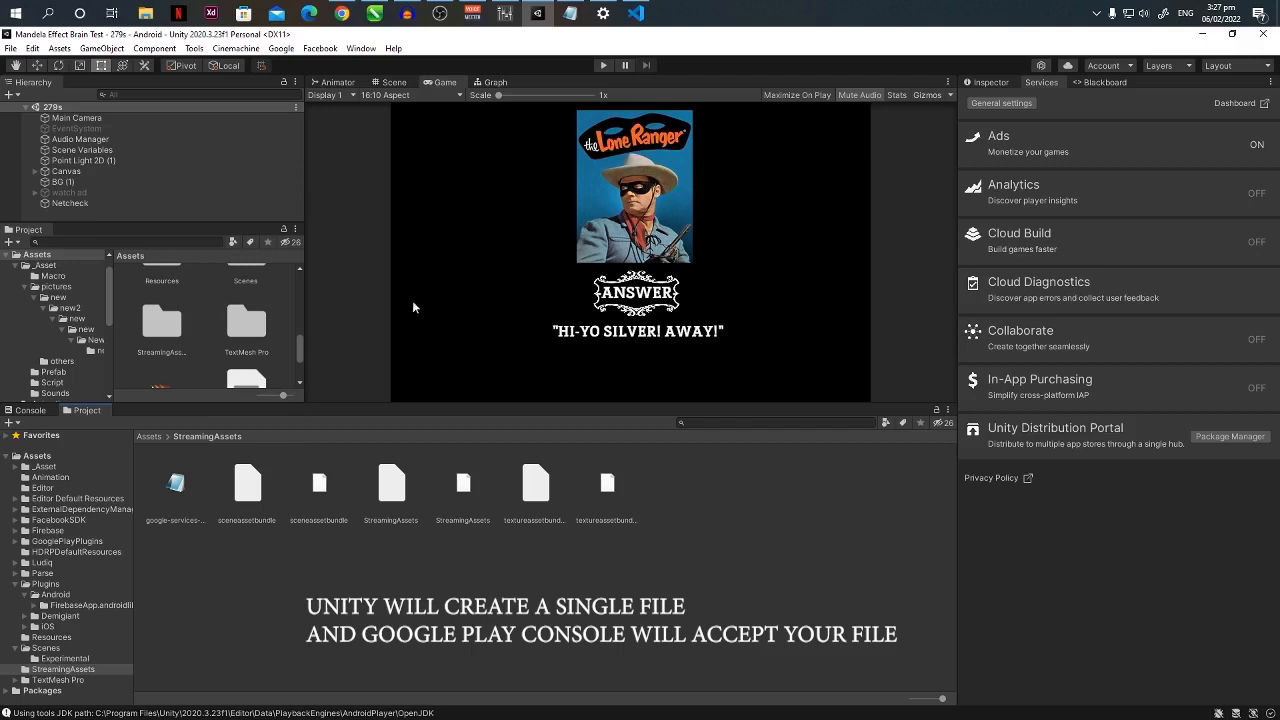
mouse_move(478, 368)
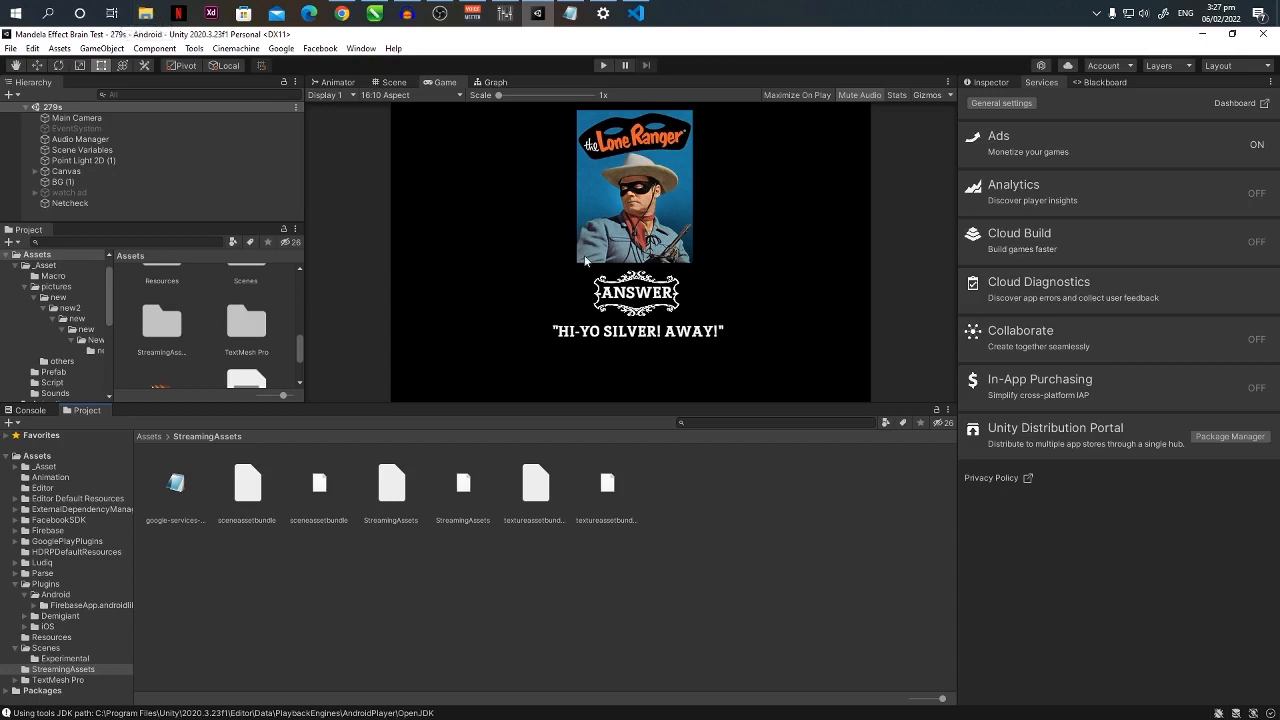
mouse_move(752, 328)
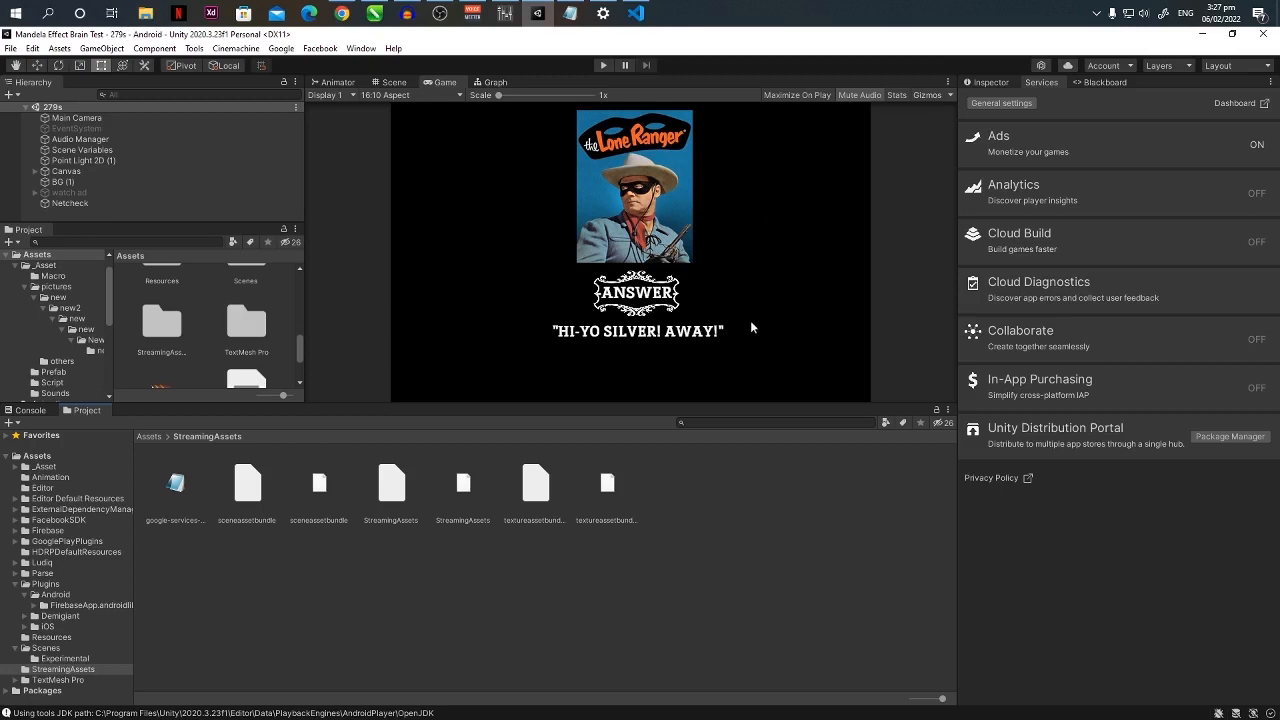